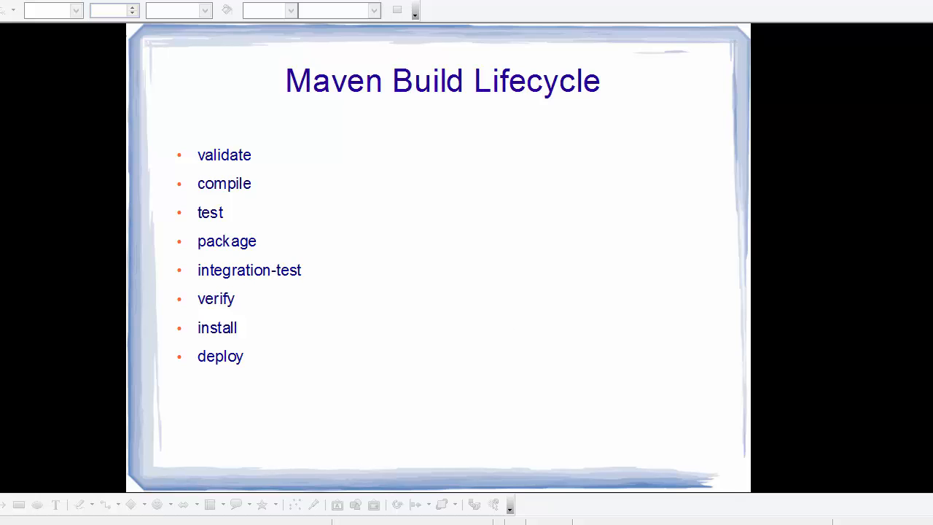
{"action": "mouse_move", "coordinate": [580, 284]}
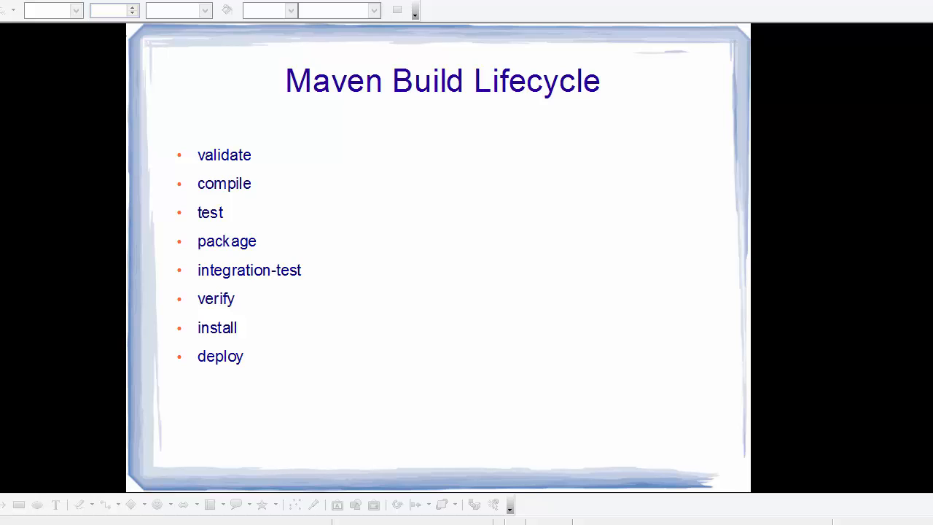
{"action": "mouse_move", "coordinate": [187, 358]}
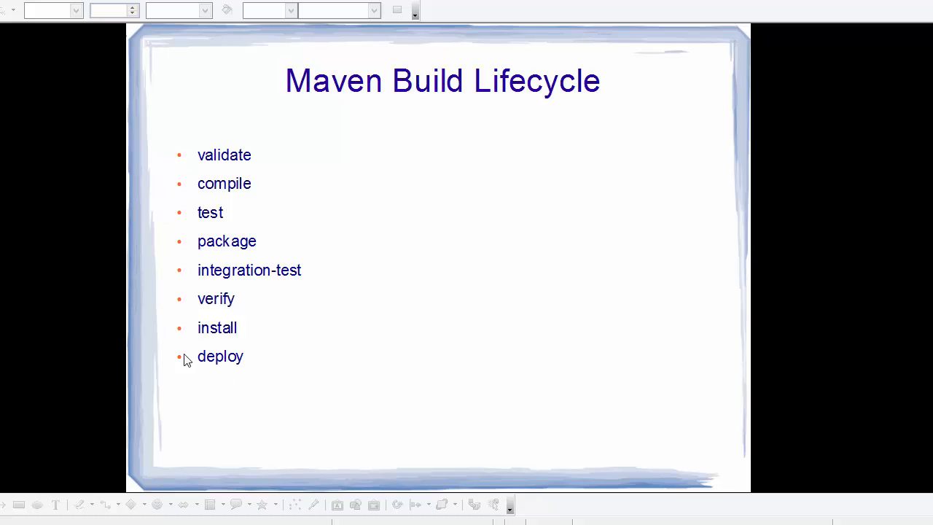
{"action": "mouse_move", "coordinate": [184, 181]}
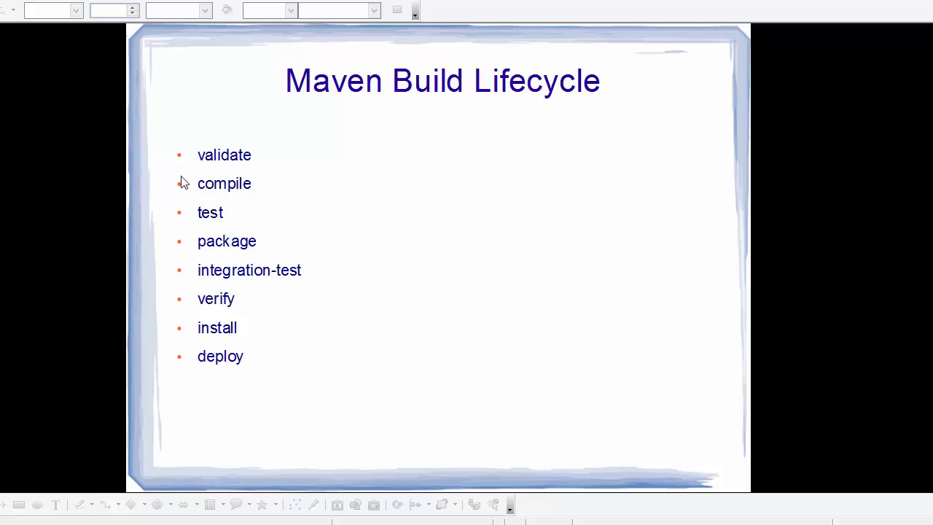
{"action": "mouse_move", "coordinate": [251, 163]}
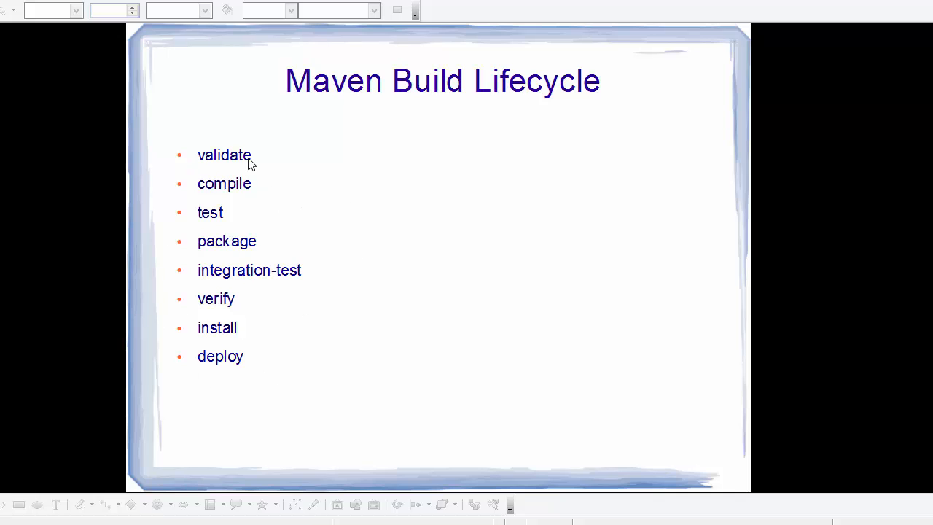
{"action": "mouse_move", "coordinate": [242, 162]}
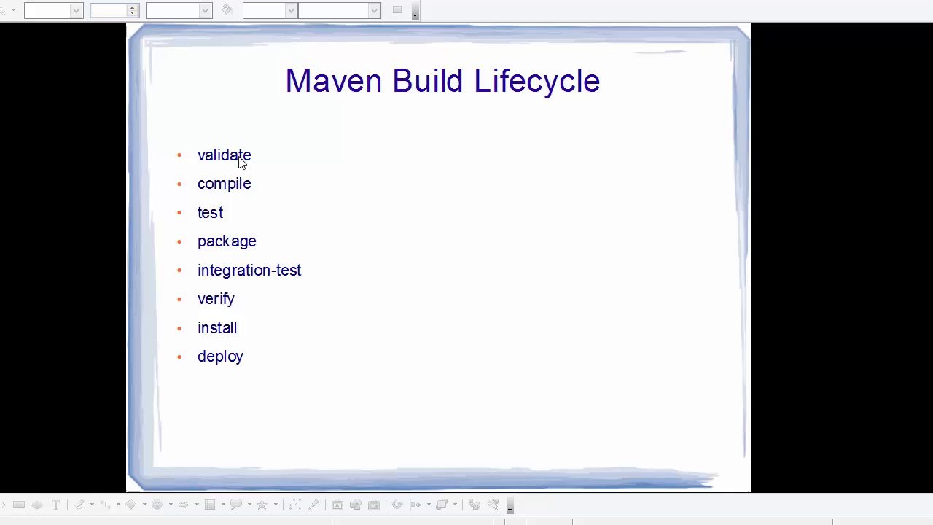
{"action": "mouse_move", "coordinate": [212, 245]}
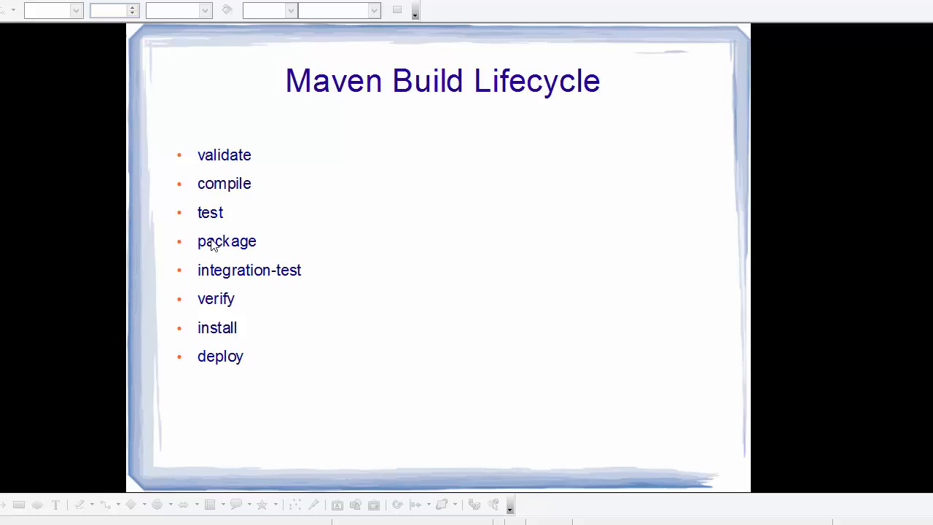
{"action": "mouse_move", "coordinate": [213, 305]}
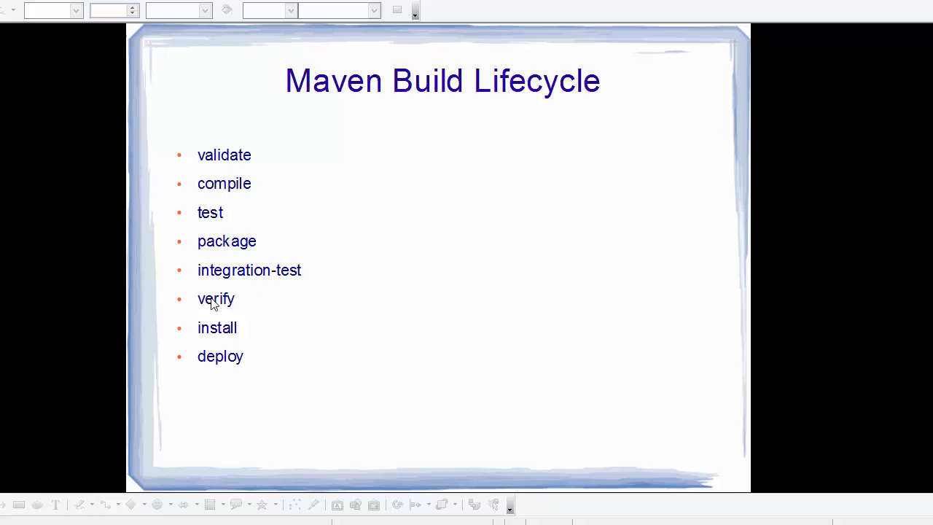
{"action": "mouse_move", "coordinate": [215, 362]}
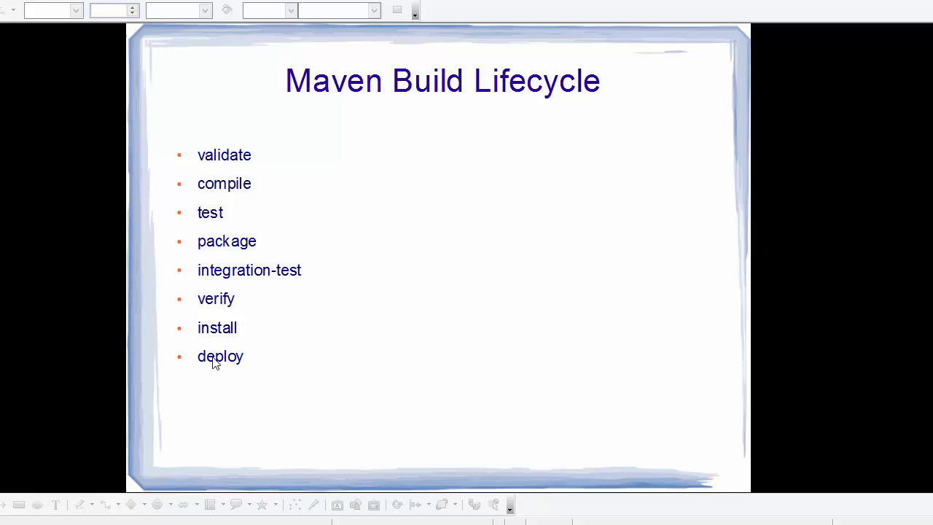
{"action": "mouse_move", "coordinate": [330, 229]}
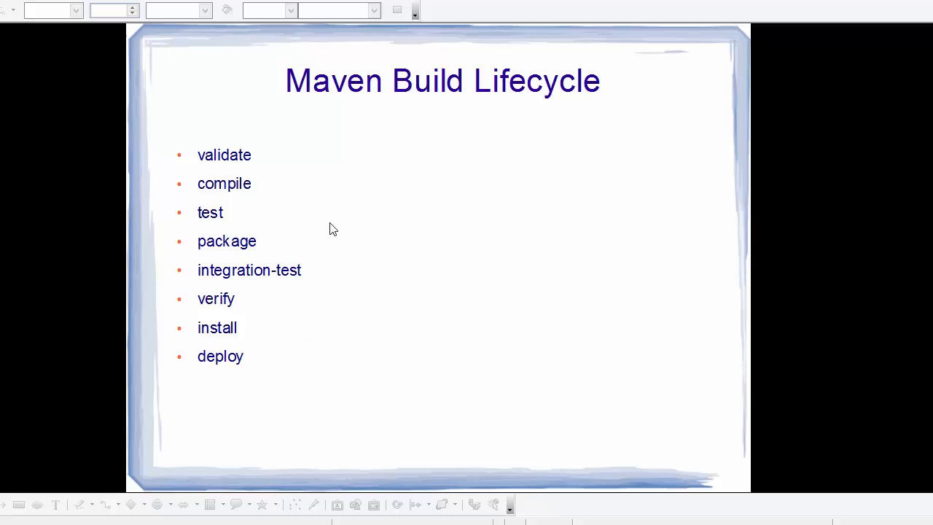
{"action": "mouse_move", "coordinate": [219, 189]}
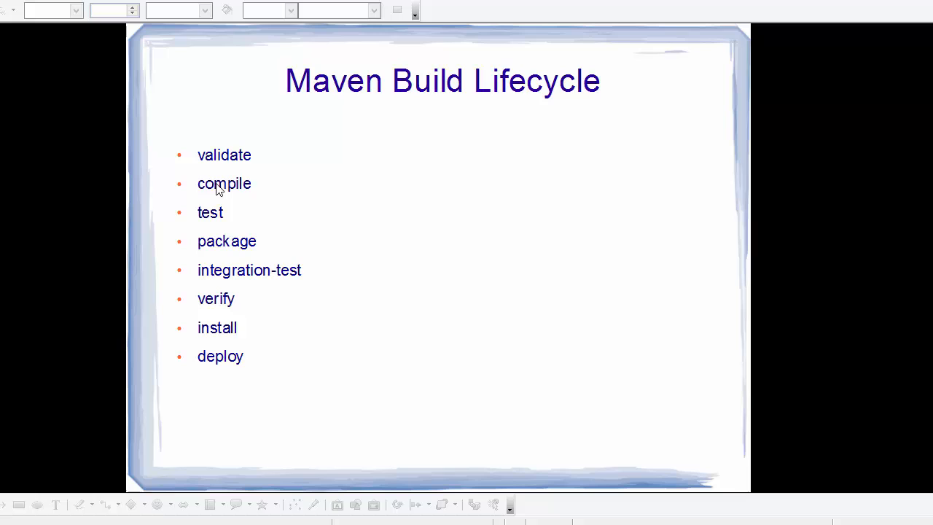
{"action": "mouse_move", "coordinate": [254, 198]}
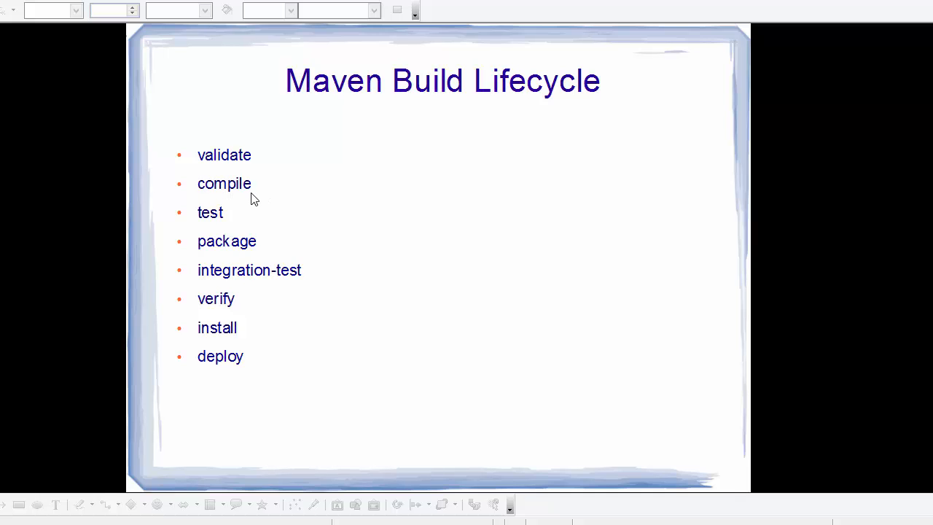
{"action": "mouse_move", "coordinate": [233, 221]}
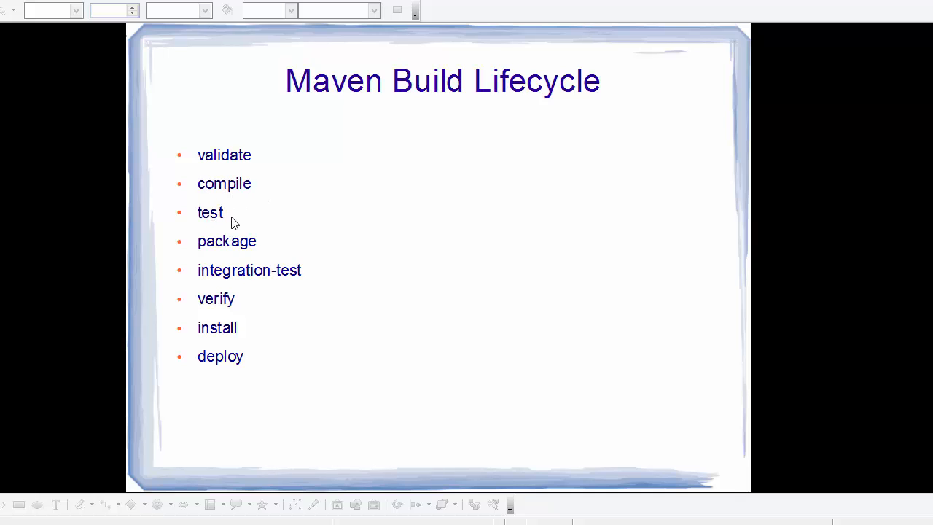
{"action": "mouse_move", "coordinate": [247, 332]}
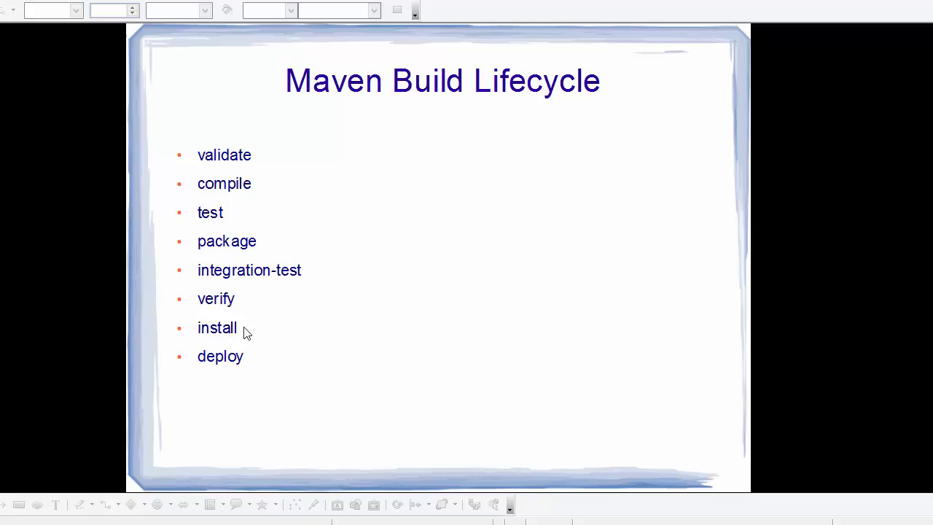
{"action": "mouse_move", "coordinate": [261, 329]}
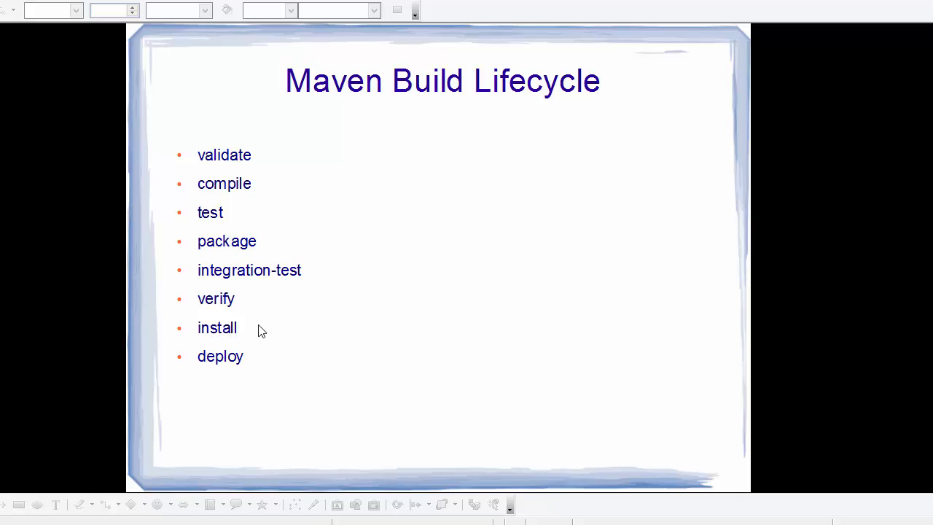
{"action": "mouse_move", "coordinate": [344, 193]}
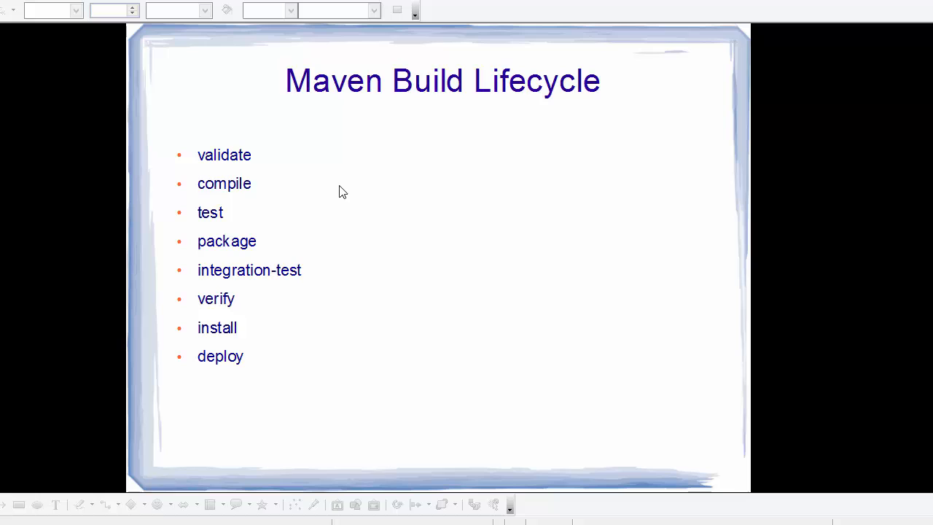
{"action": "mouse_move", "coordinate": [250, 144]}
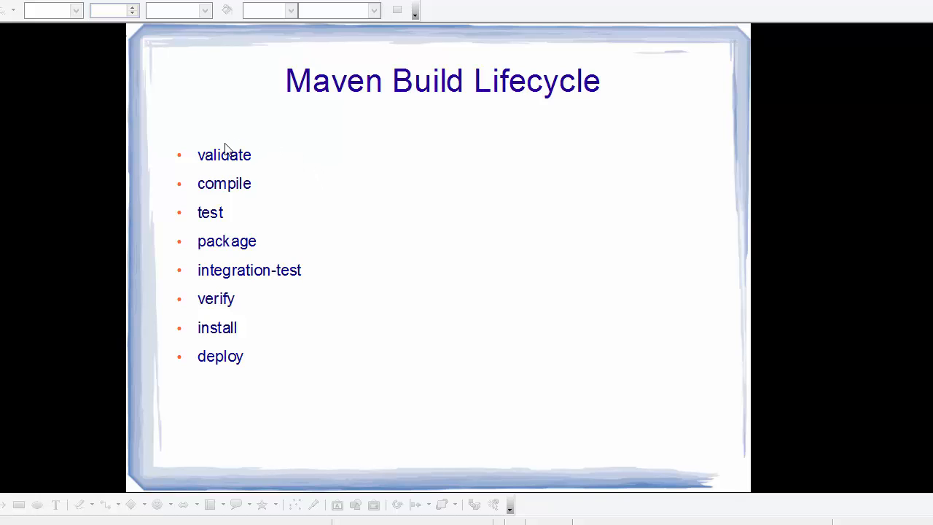
{"action": "mouse_move", "coordinate": [251, 157]}
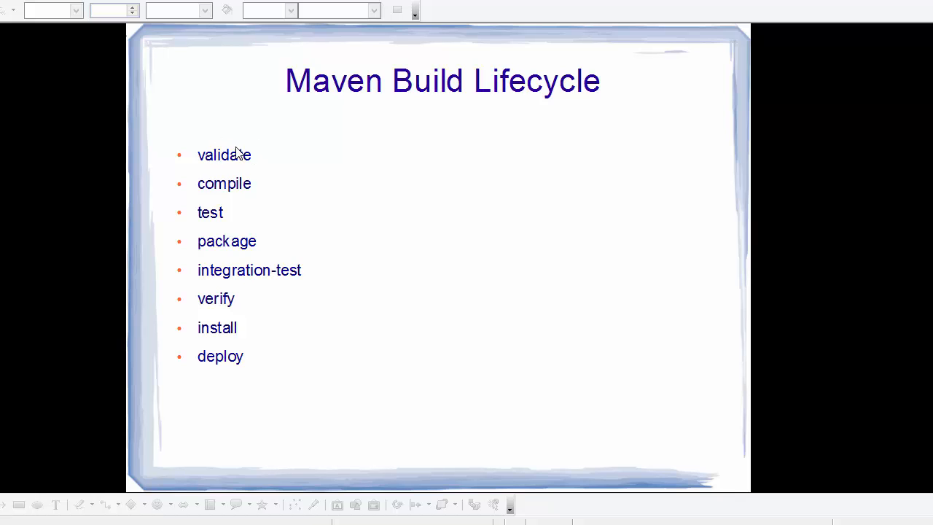
{"action": "mouse_move", "coordinate": [261, 153]}
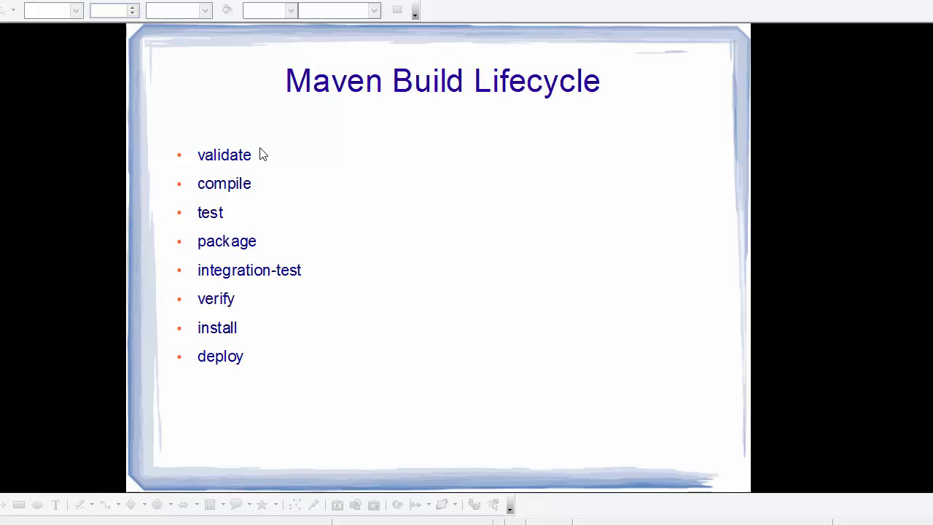
{"action": "mouse_move", "coordinate": [262, 137]}
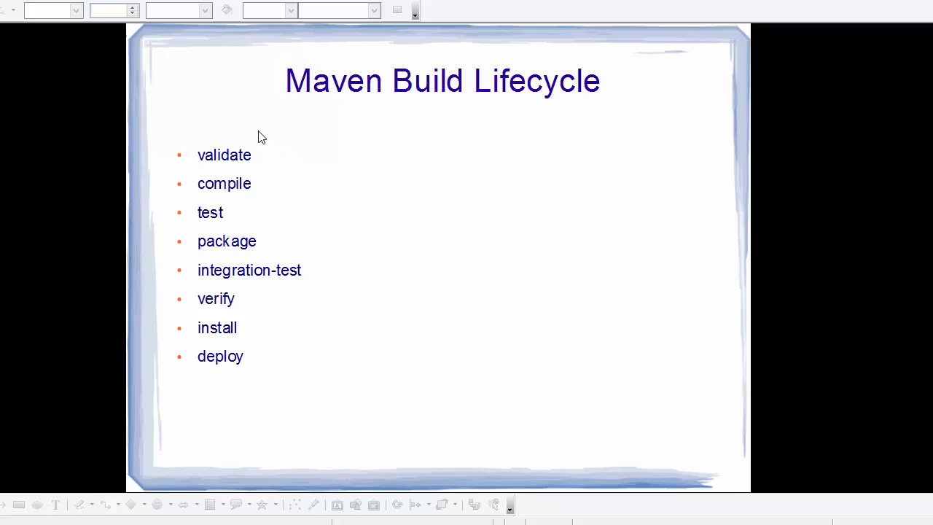
{"action": "mouse_move", "coordinate": [231, 157]}
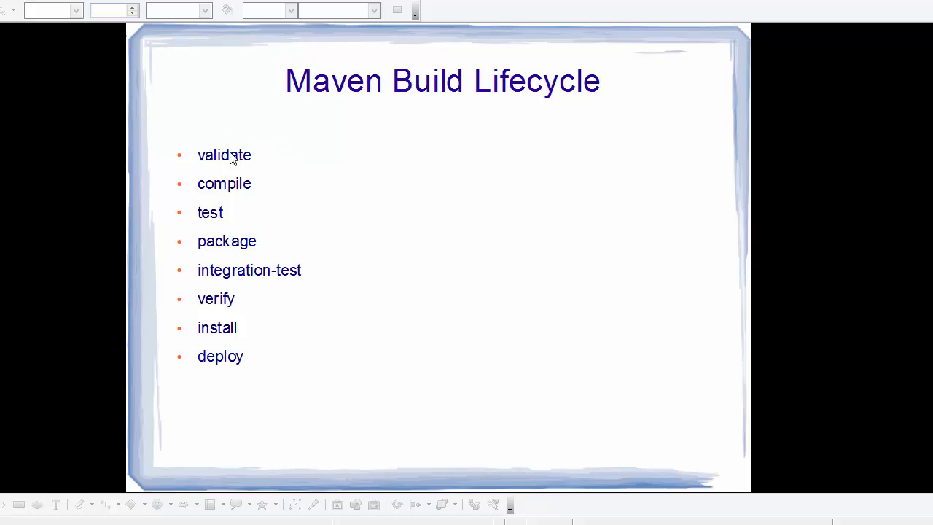
{"action": "mouse_move", "coordinate": [231, 160]}
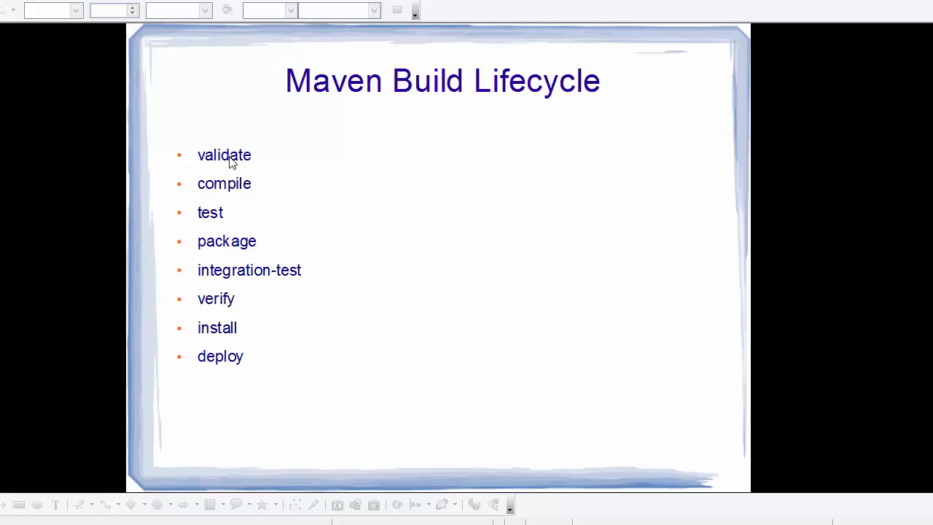
{"action": "mouse_move", "coordinate": [226, 122]}
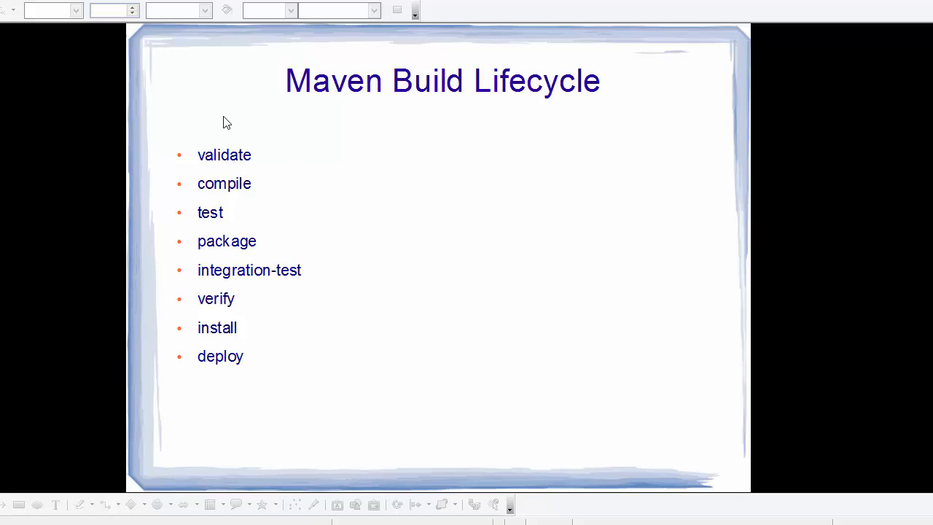
{"action": "mouse_move", "coordinate": [202, 138]}
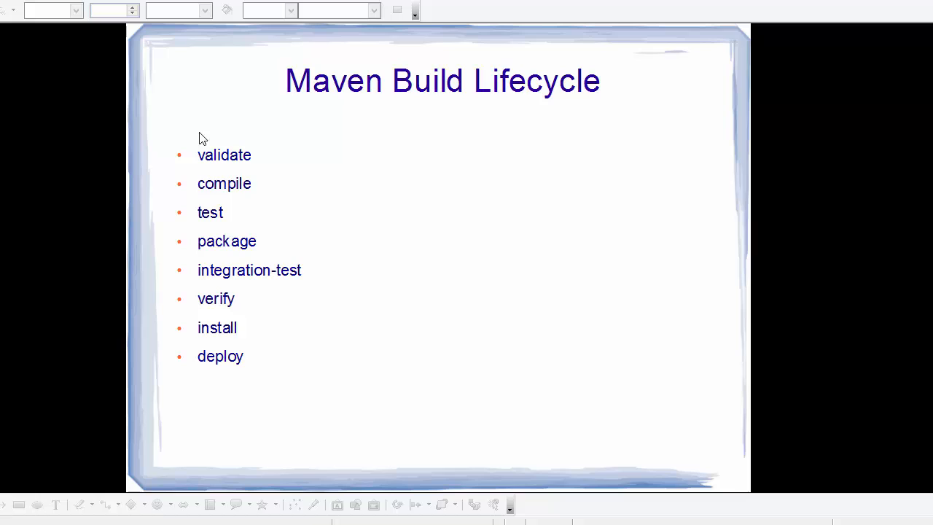
{"action": "mouse_move", "coordinate": [215, 191]}
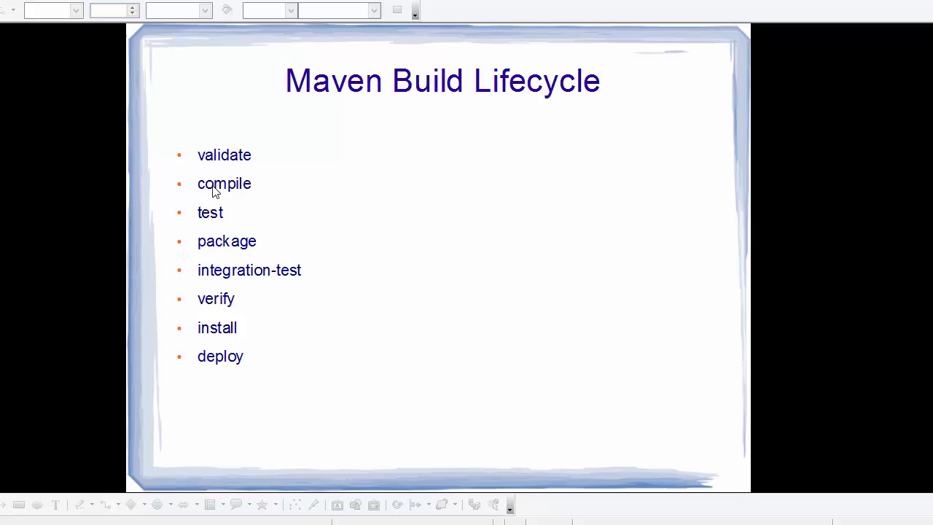
{"action": "mouse_move", "coordinate": [241, 189]}
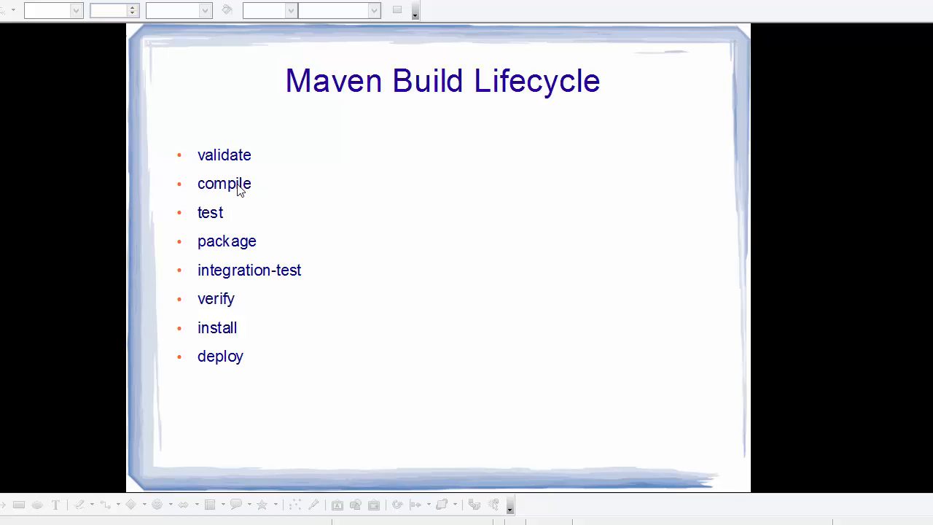
{"action": "mouse_move", "coordinate": [297, 169]}
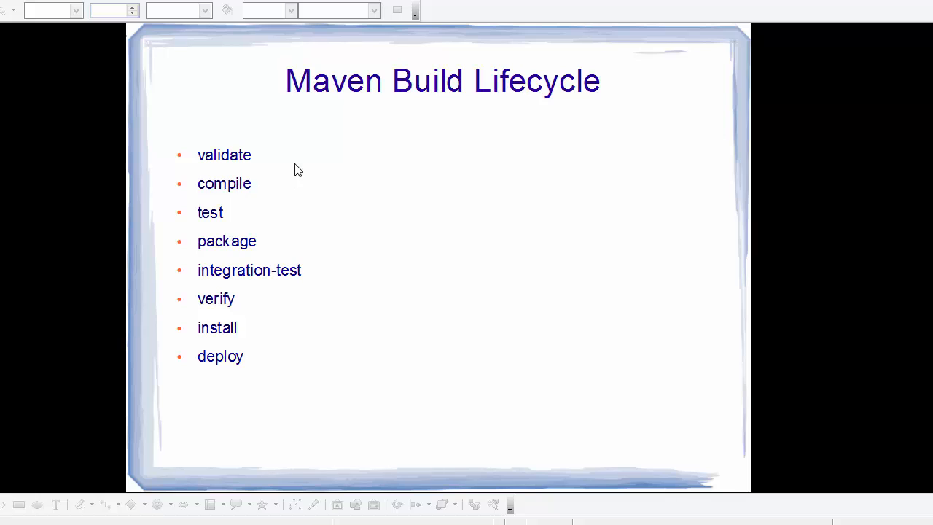
{"action": "mouse_move", "coordinate": [217, 160]}
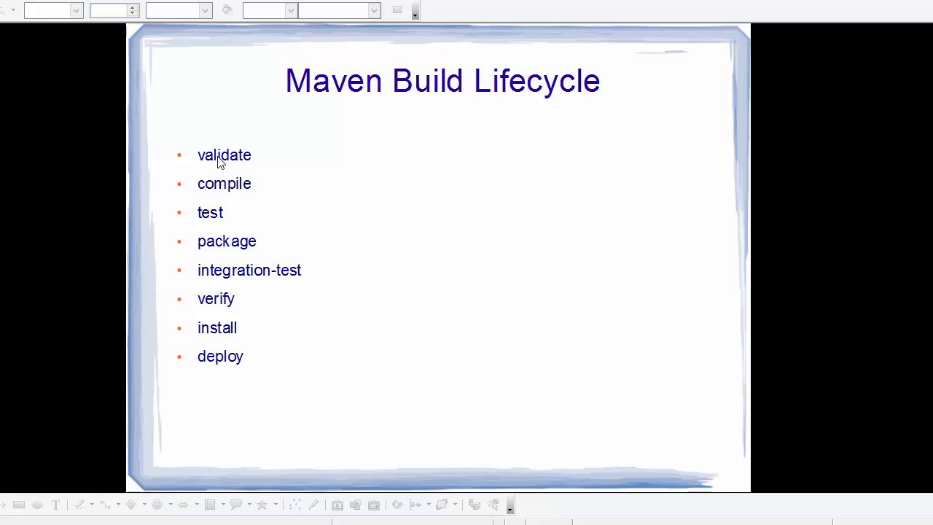
{"action": "mouse_move", "coordinate": [236, 186]}
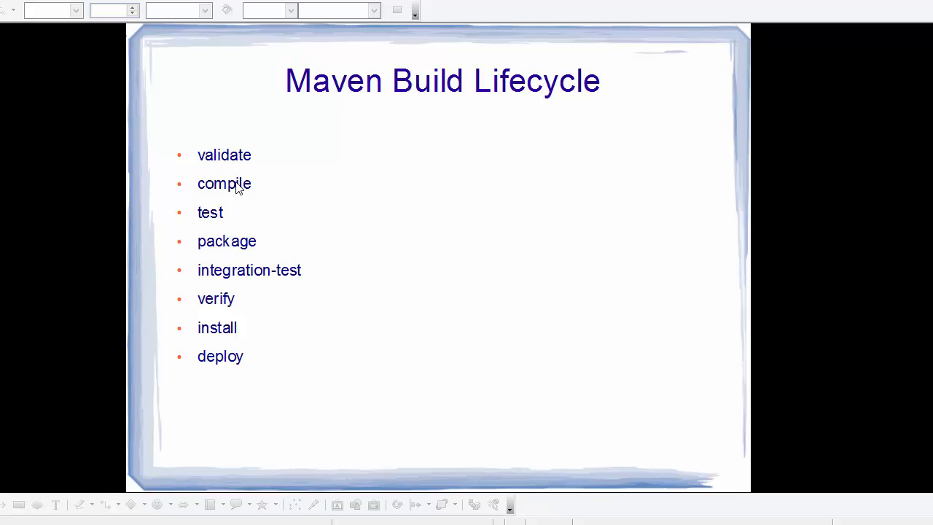
{"action": "mouse_move", "coordinate": [235, 221]}
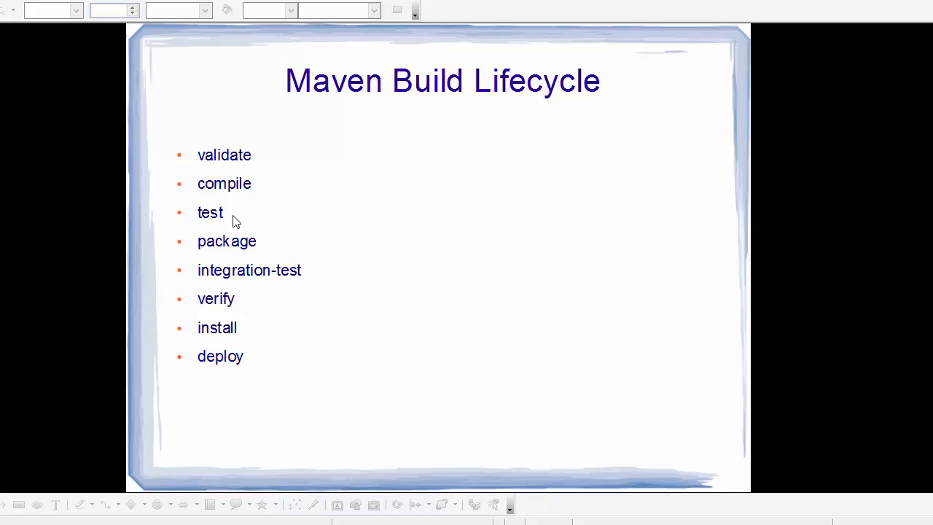
{"action": "mouse_move", "coordinate": [246, 165]}
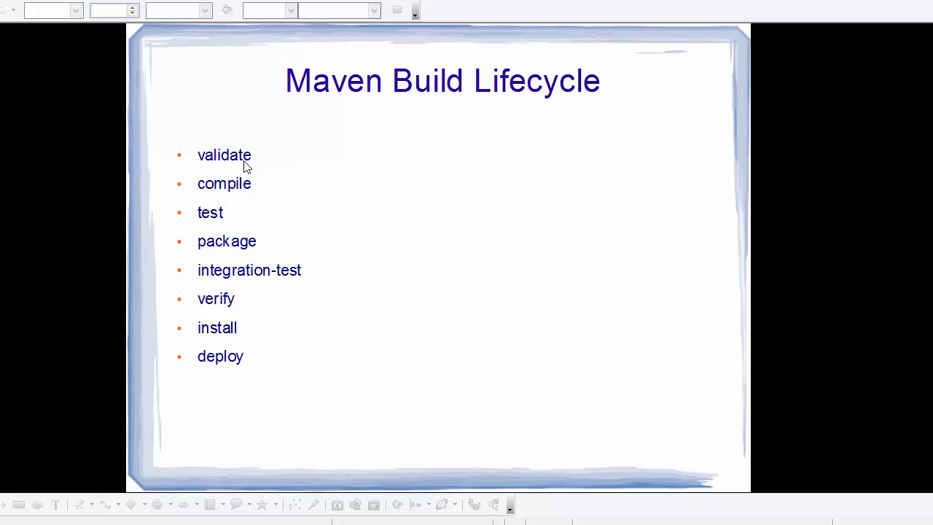
{"action": "mouse_move", "coordinate": [248, 217]}
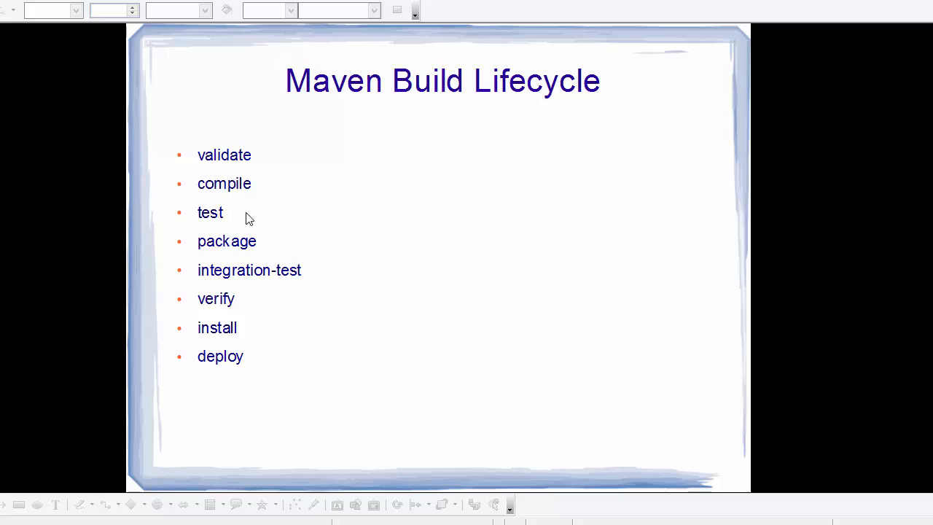
{"action": "mouse_move", "coordinate": [245, 220]}
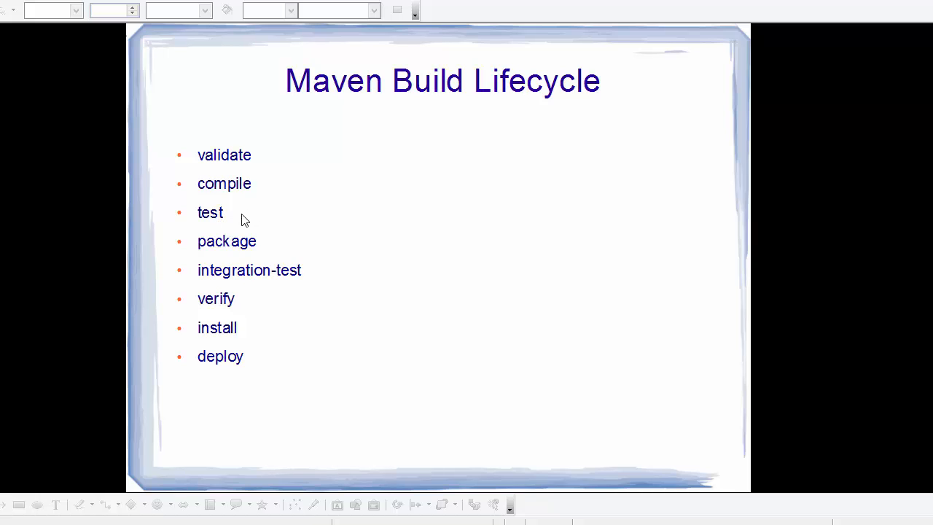
{"action": "mouse_move", "coordinate": [254, 149]}
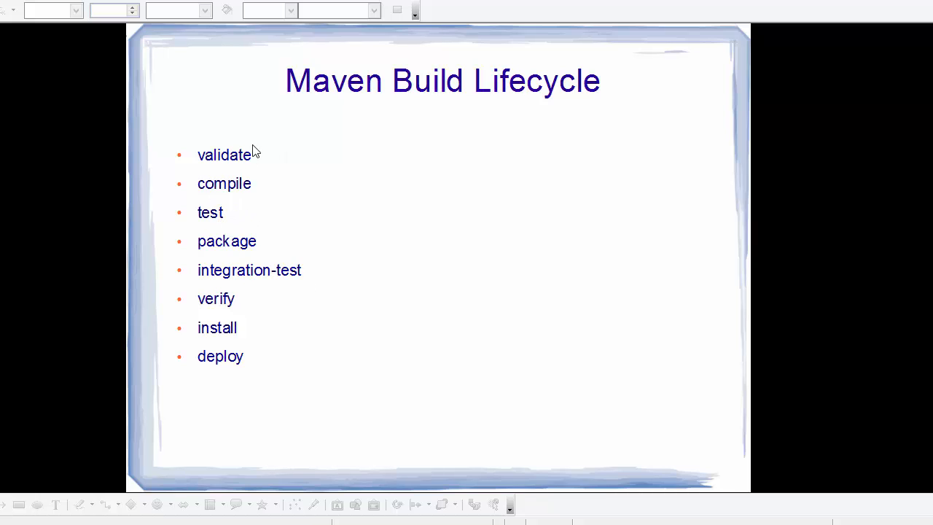
{"action": "mouse_move", "coordinate": [237, 329]}
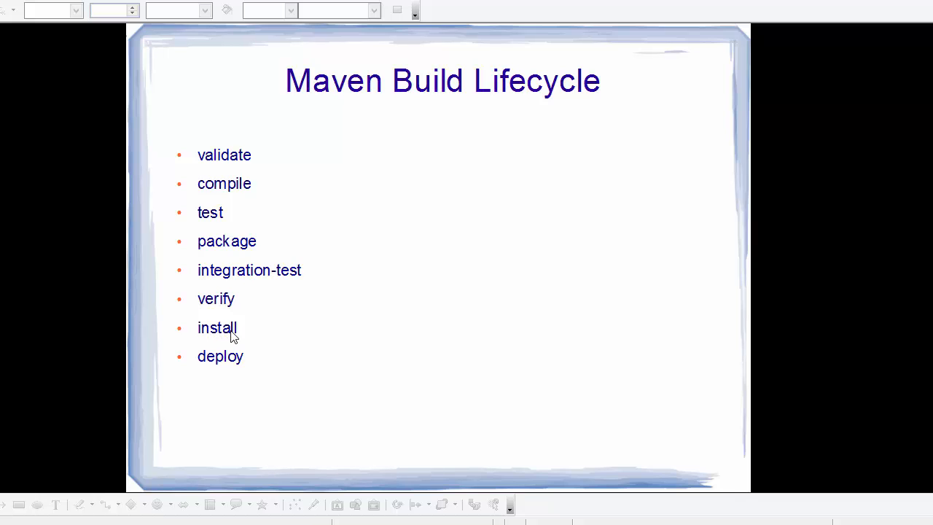
{"action": "mouse_move", "coordinate": [276, 231]}
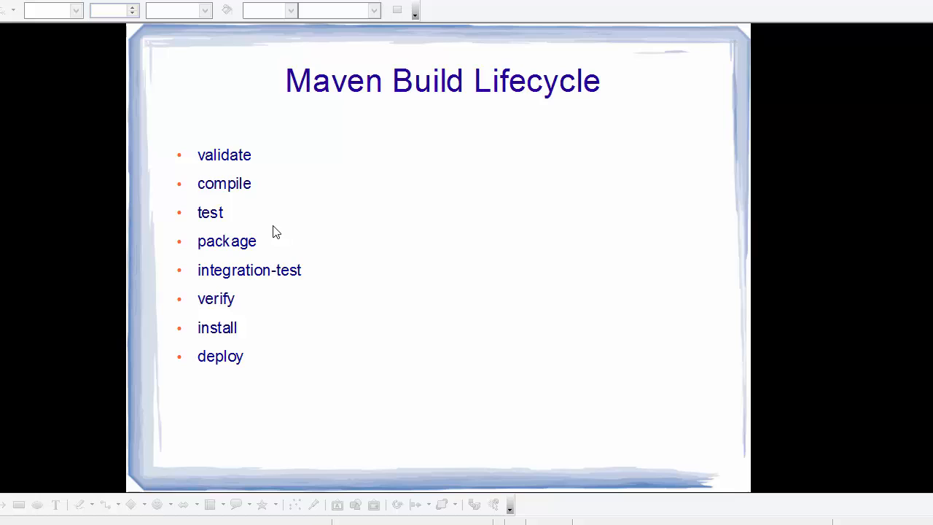
{"action": "mouse_move", "coordinate": [213, 162]}
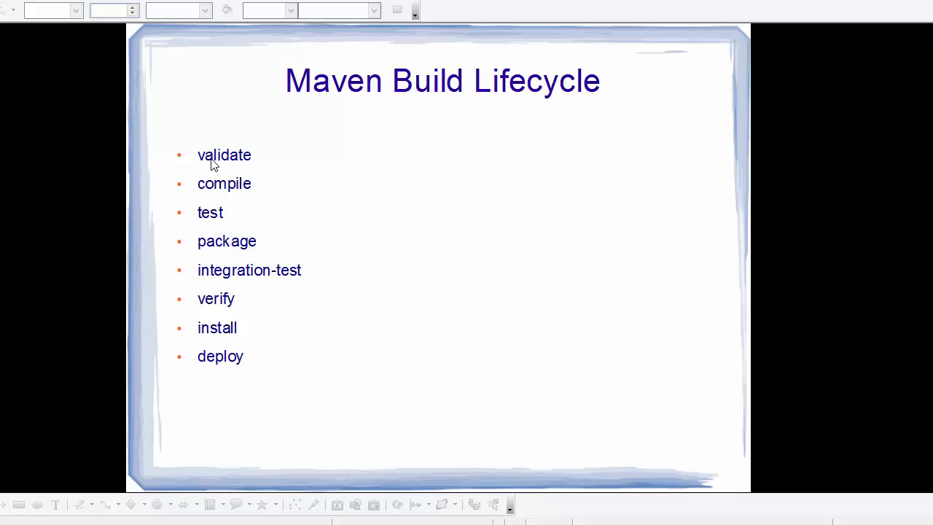
{"action": "mouse_move", "coordinate": [221, 188]}
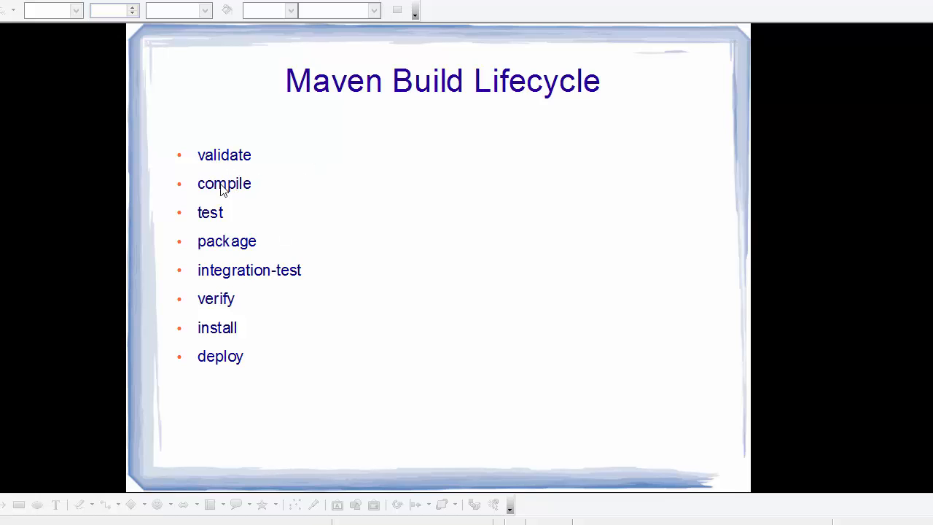
{"action": "mouse_move", "coordinate": [213, 207]}
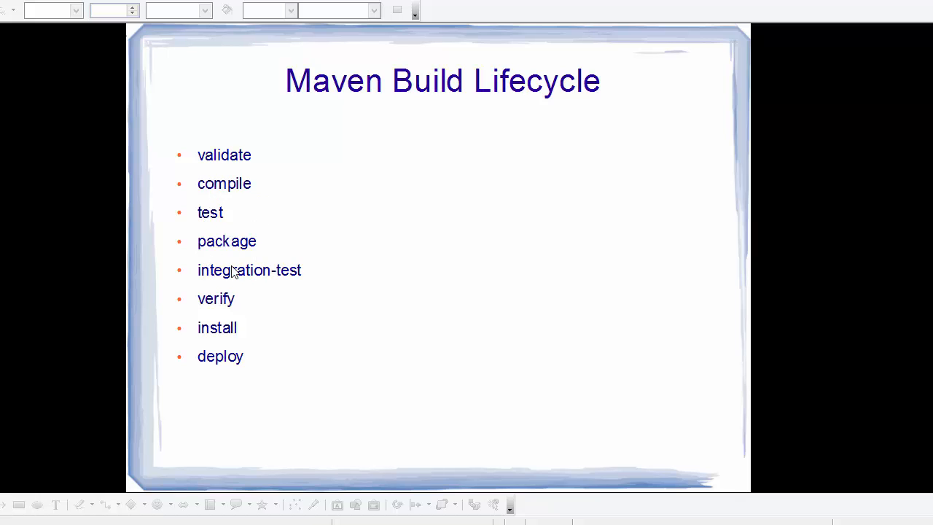
{"action": "mouse_move", "coordinate": [262, 285]}
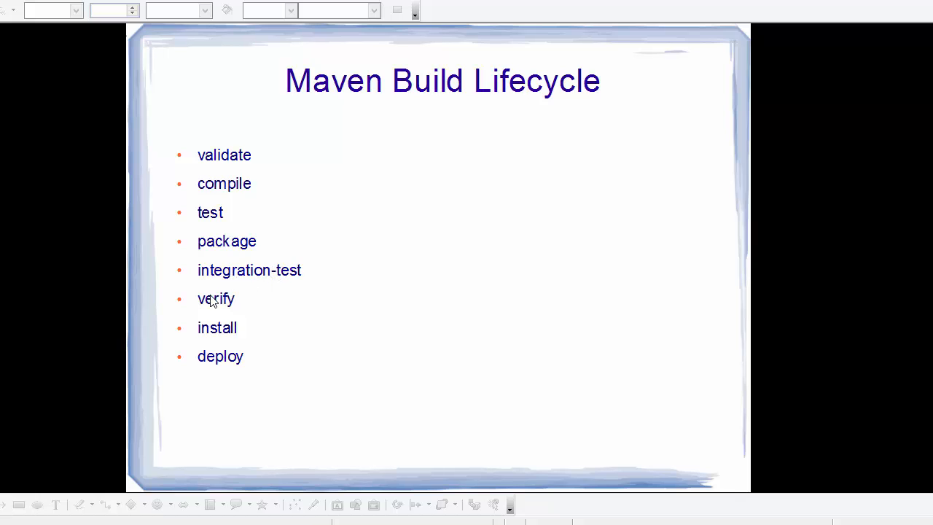
{"action": "mouse_move", "coordinate": [230, 336]}
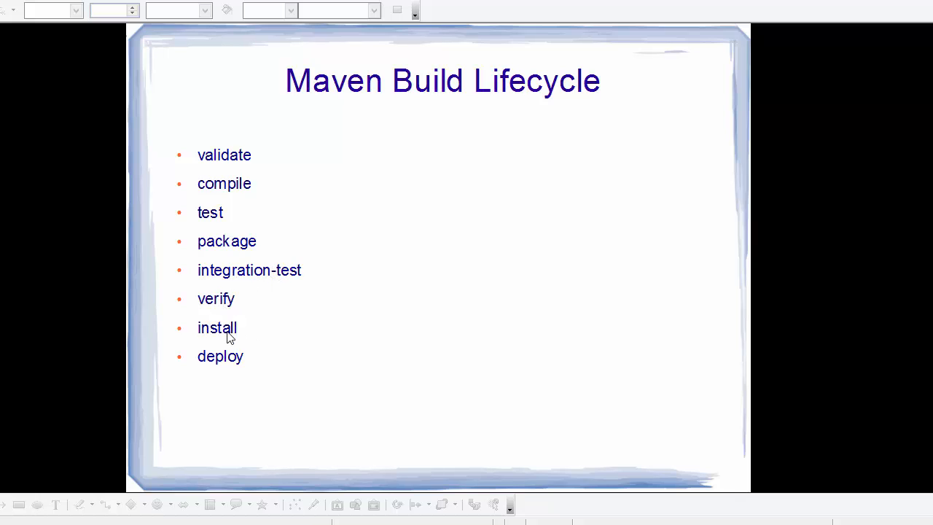
{"action": "mouse_move", "coordinate": [215, 163]}
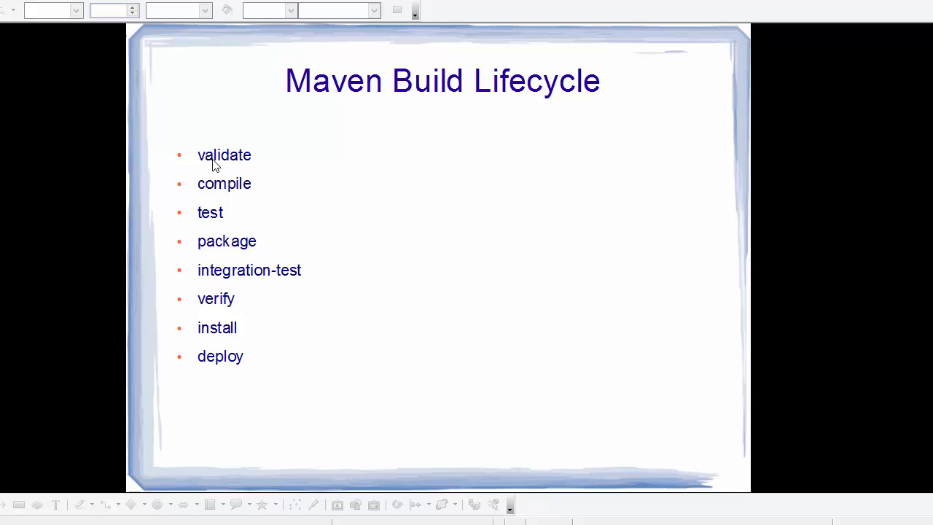
{"action": "mouse_move", "coordinate": [248, 315]}
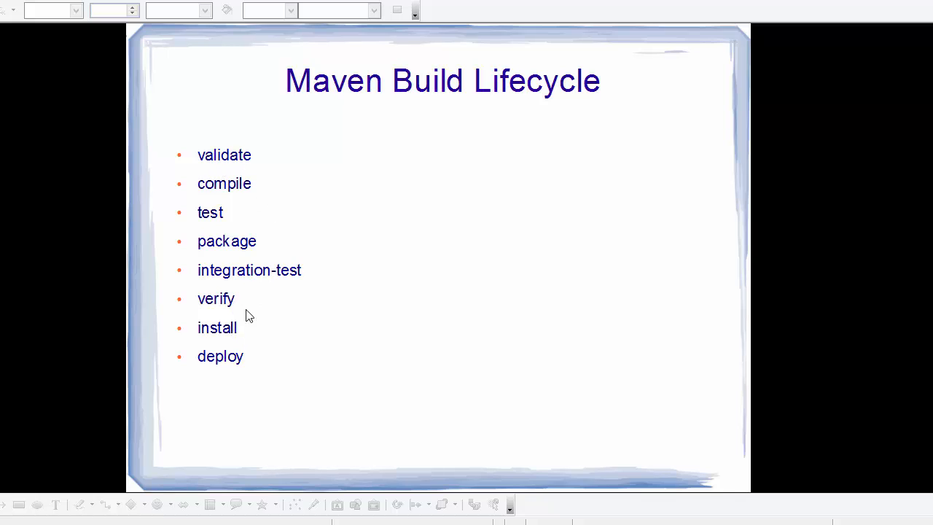
{"action": "mouse_move", "coordinate": [284, 182]}
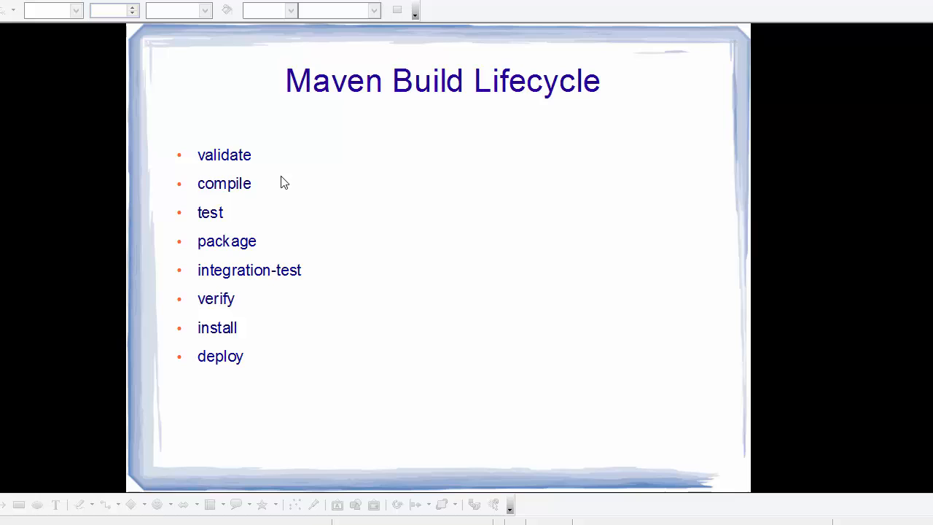
{"action": "mouse_move", "coordinate": [213, 335]}
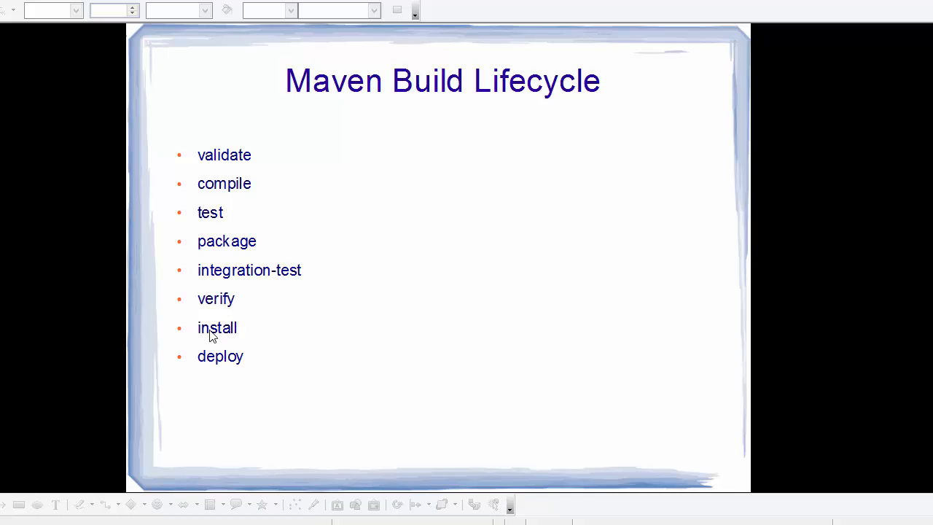
{"action": "mouse_move", "coordinate": [230, 364]}
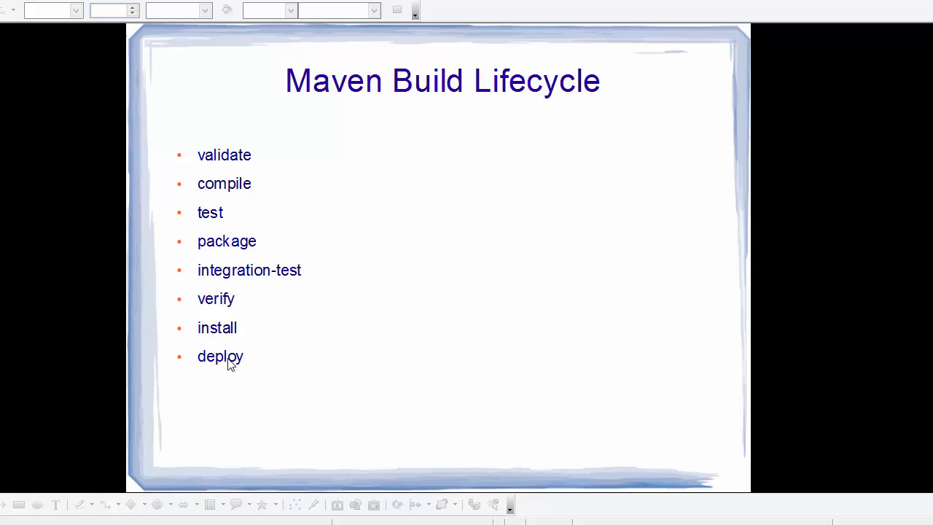
{"action": "mouse_move", "coordinate": [230, 299]}
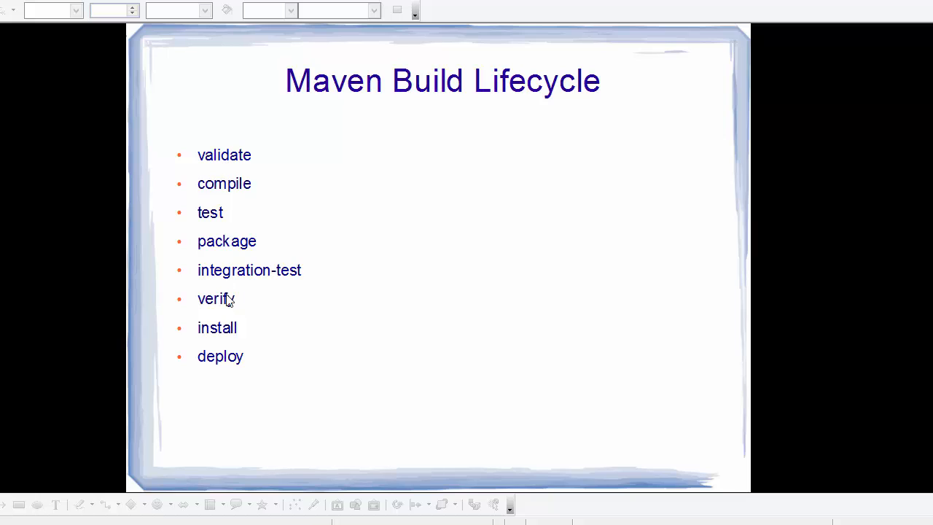
{"action": "mouse_move", "coordinate": [242, 295]}
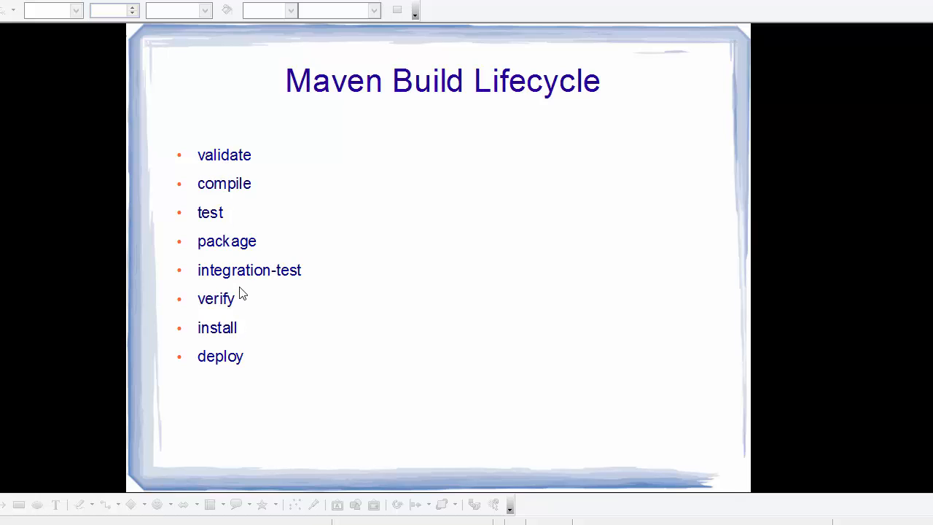
{"action": "mouse_move", "coordinate": [247, 176]}
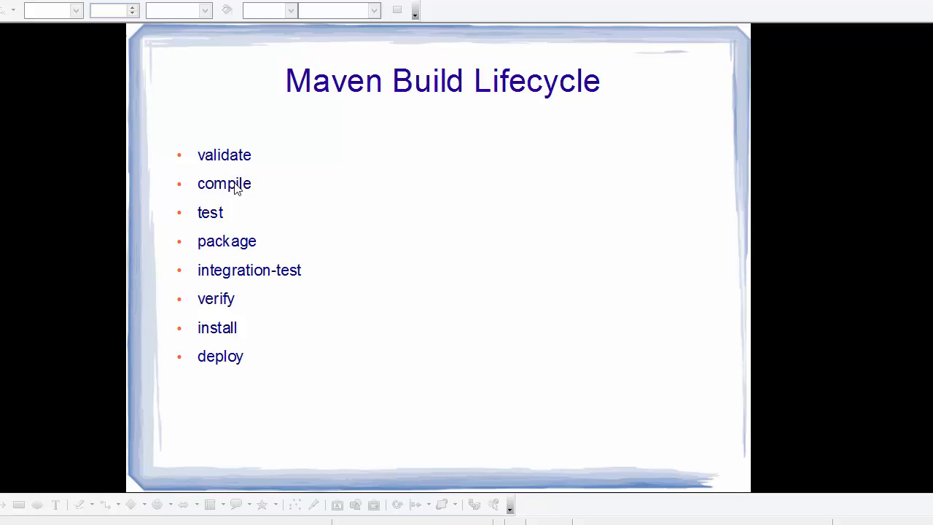
{"action": "mouse_move", "coordinate": [219, 220]}
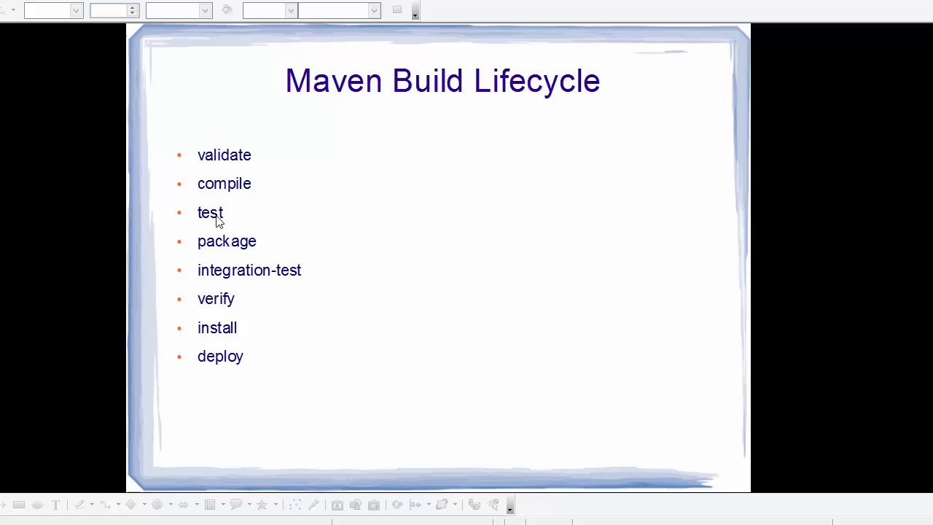
{"action": "mouse_move", "coordinate": [262, 234]}
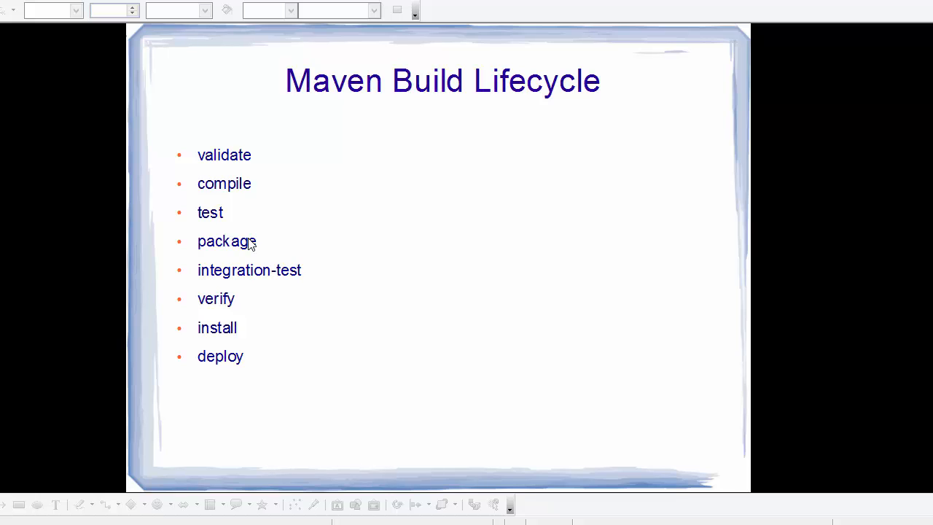
{"action": "mouse_move", "coordinate": [245, 242]}
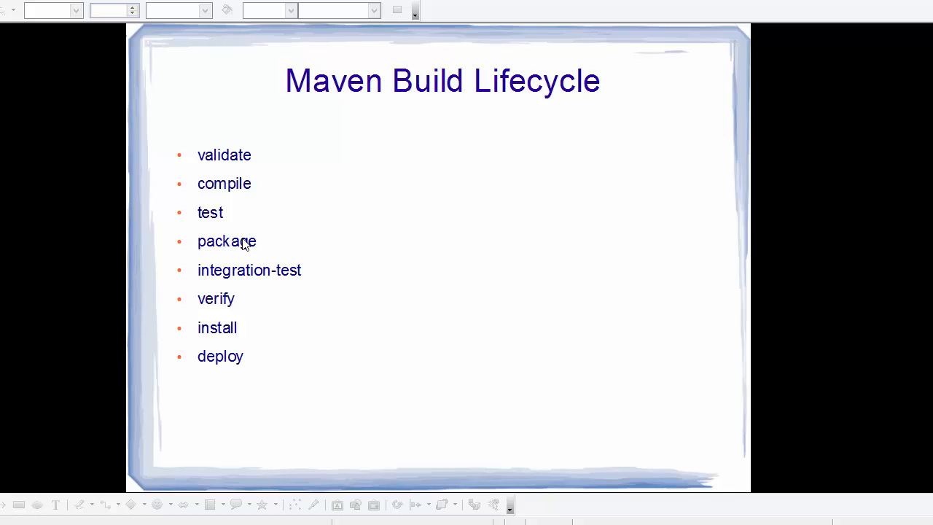
{"action": "mouse_move", "coordinate": [251, 279]}
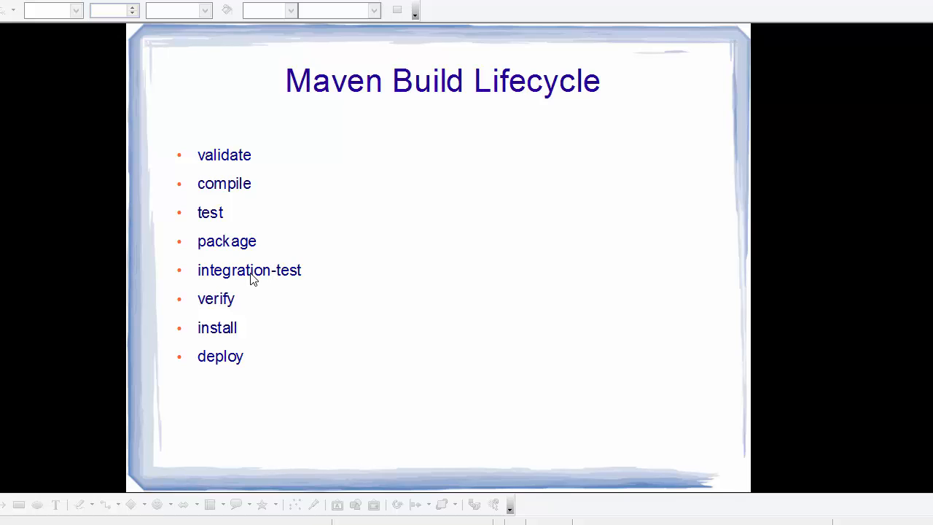
{"action": "mouse_move", "coordinate": [226, 276]}
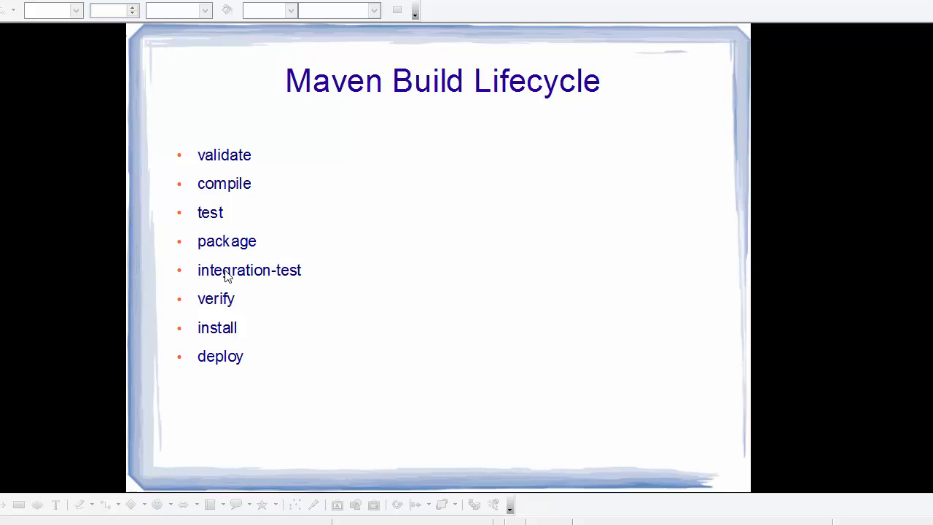
{"action": "mouse_move", "coordinate": [280, 274]}
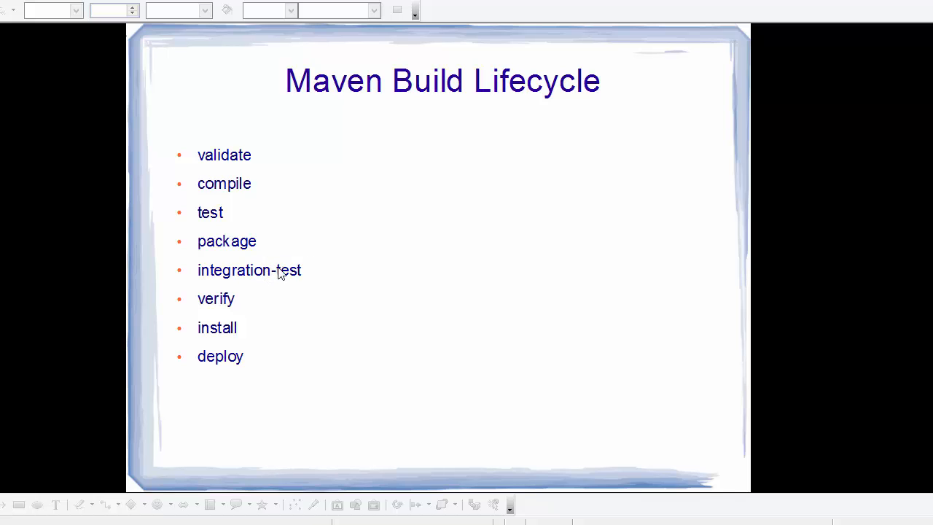
{"action": "mouse_move", "coordinate": [286, 265]}
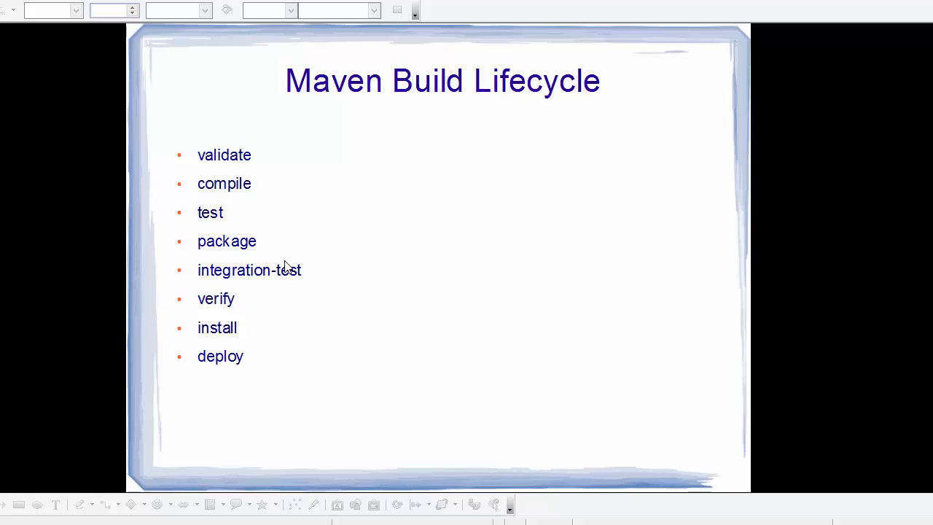
{"action": "mouse_move", "coordinate": [253, 302]}
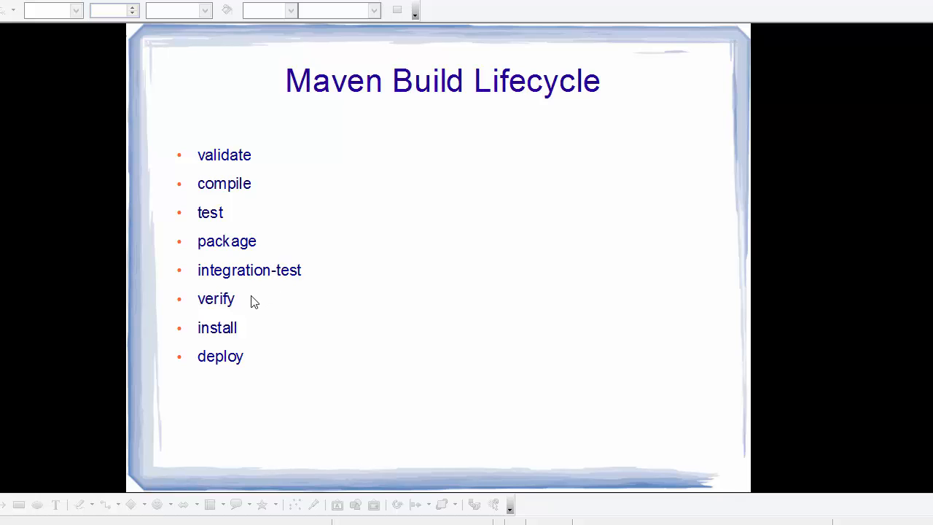
{"action": "mouse_move", "coordinate": [251, 302]}
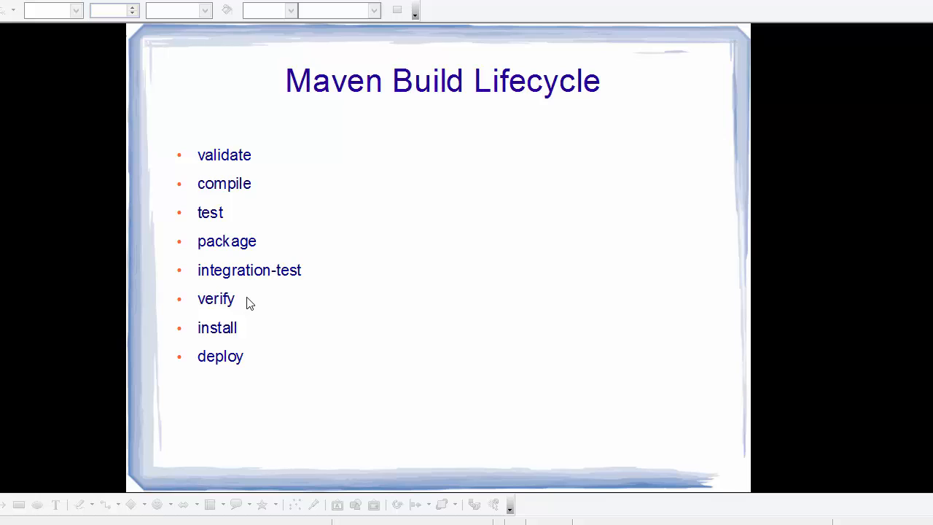
{"action": "mouse_move", "coordinate": [248, 303]}
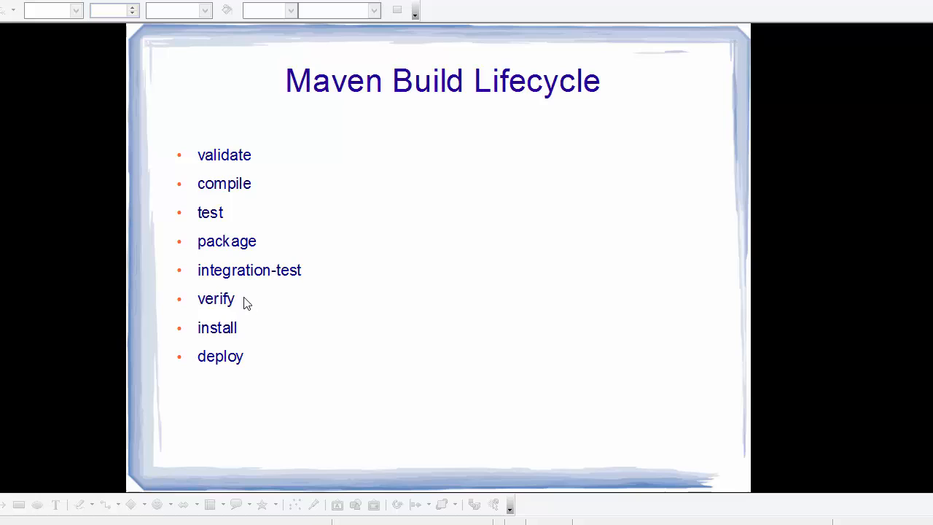
{"action": "mouse_move", "coordinate": [231, 314]}
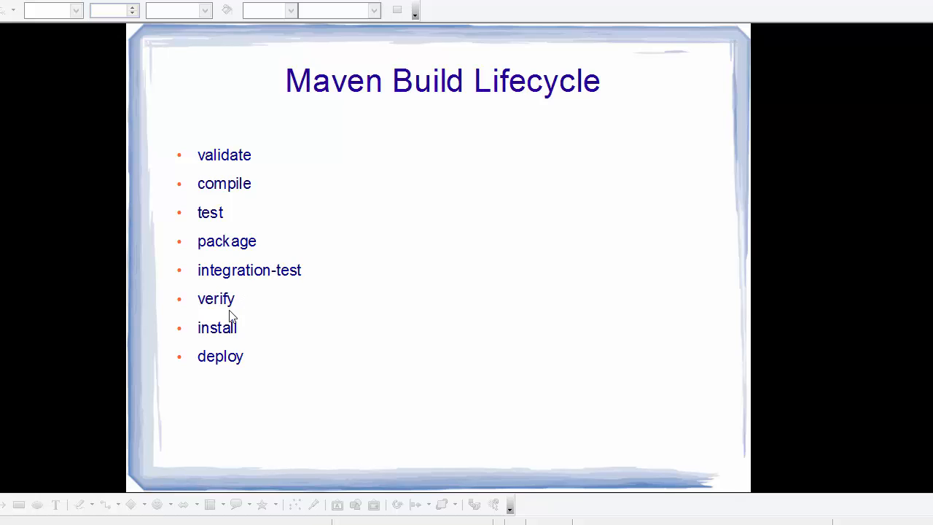
{"action": "mouse_move", "coordinate": [233, 332]}
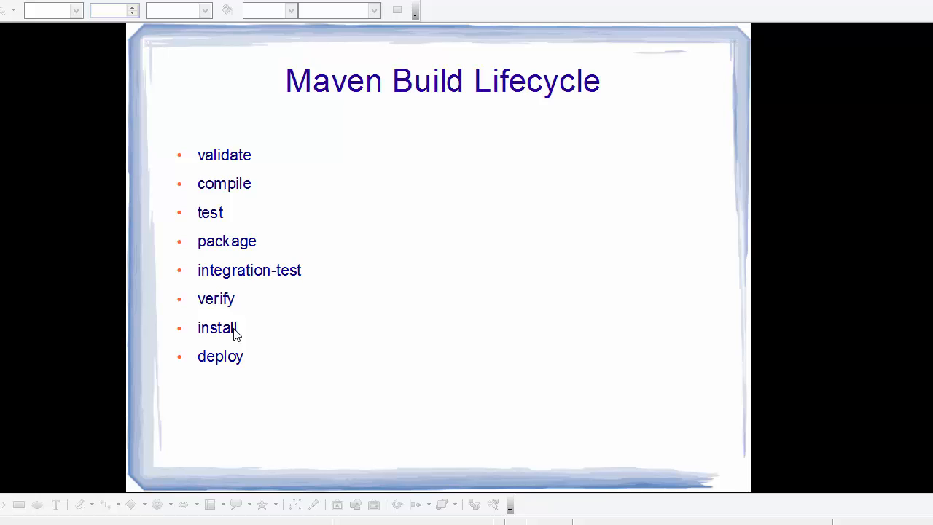
{"action": "mouse_move", "coordinate": [236, 334]}
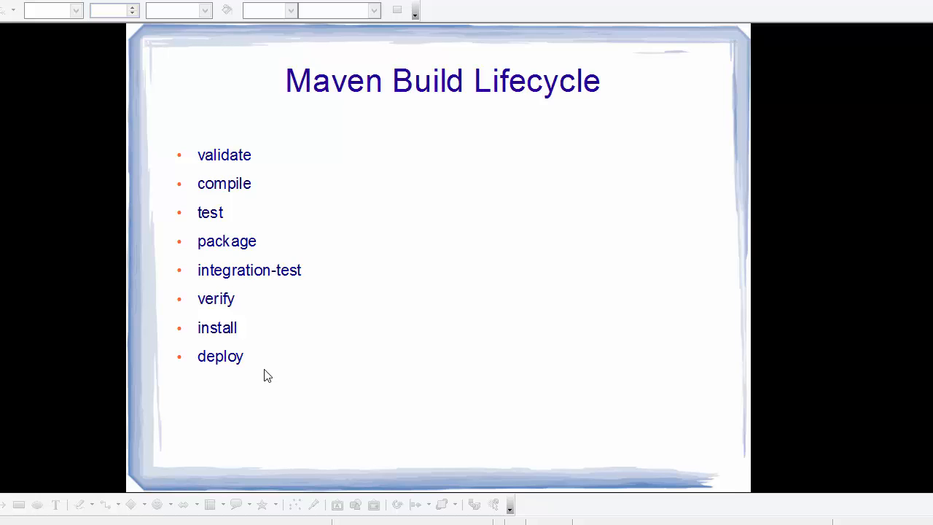
{"action": "mouse_move", "coordinate": [262, 367]}
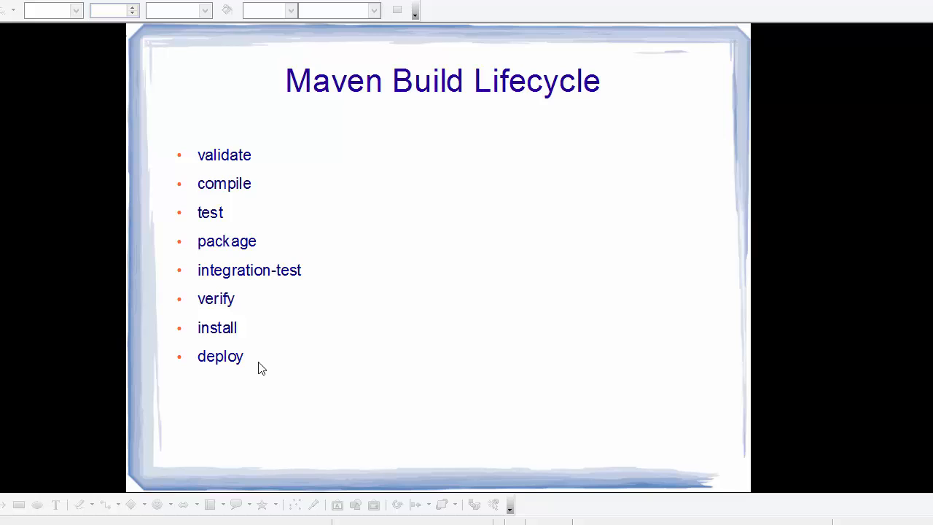
{"action": "mouse_move", "coordinate": [247, 407]}
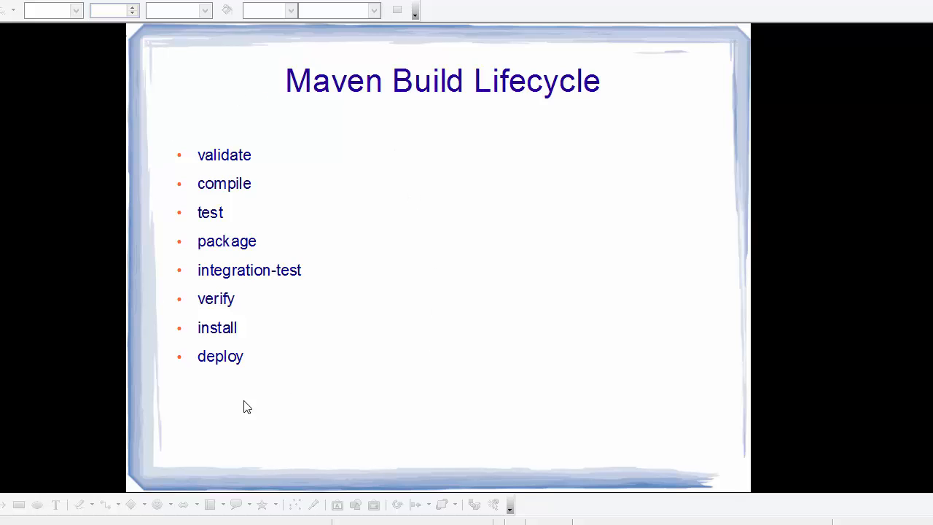
{"action": "mouse_move", "coordinate": [294, 154]}
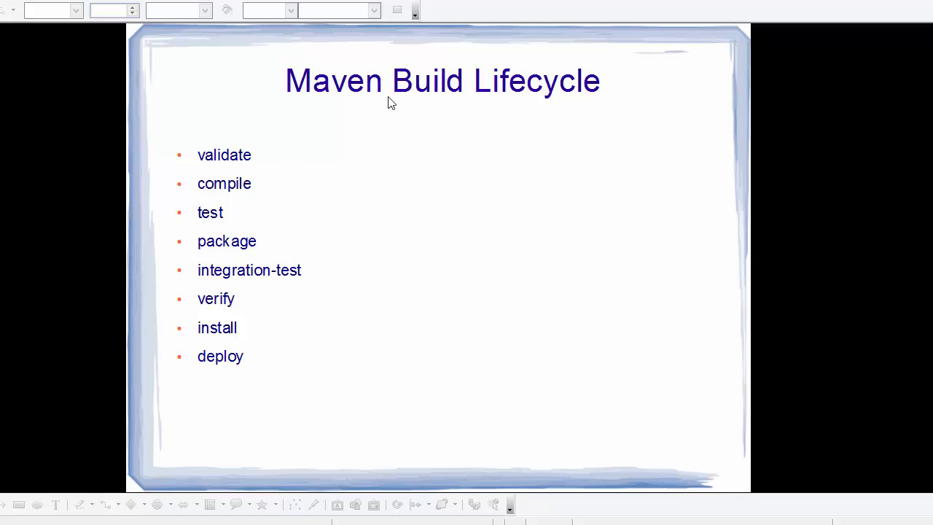
{"action": "mouse_move", "coordinate": [239, 363]}
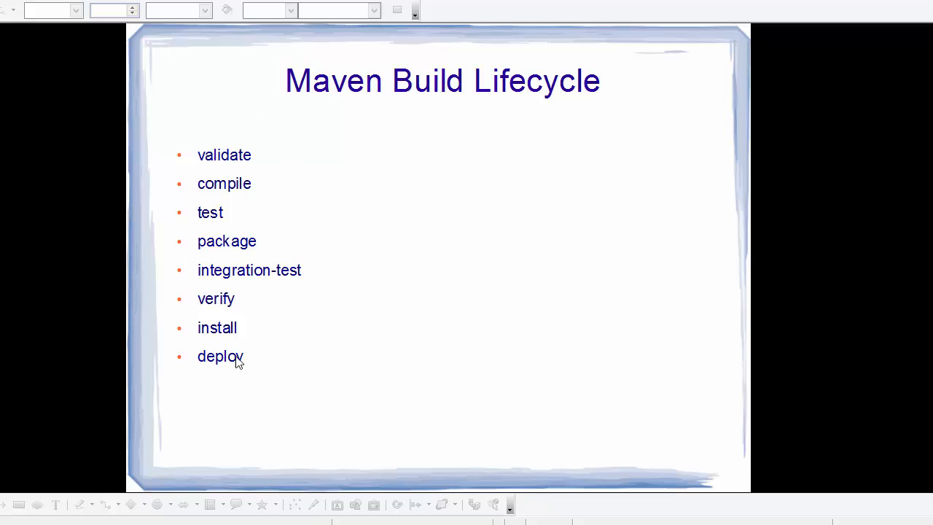
{"action": "mouse_move", "coordinate": [223, 443]}
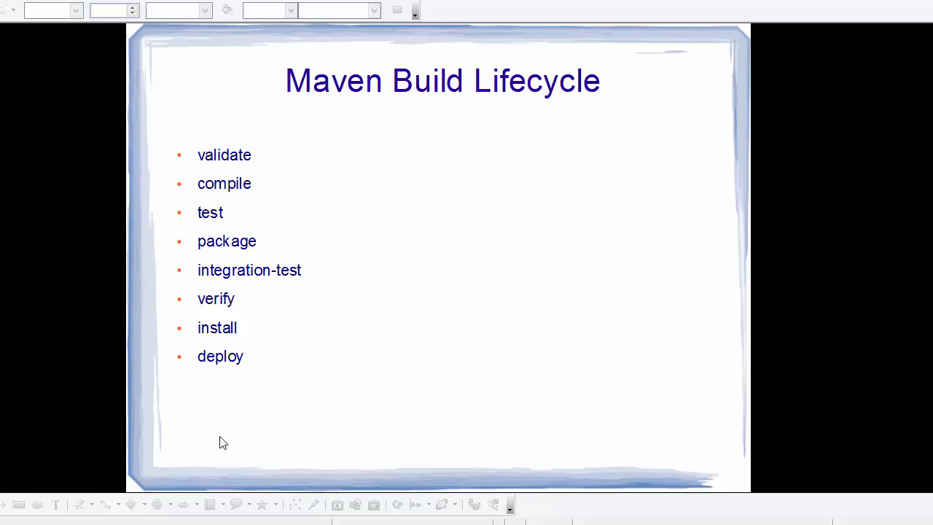
{"action": "mouse_move", "coordinate": [167, 354]}
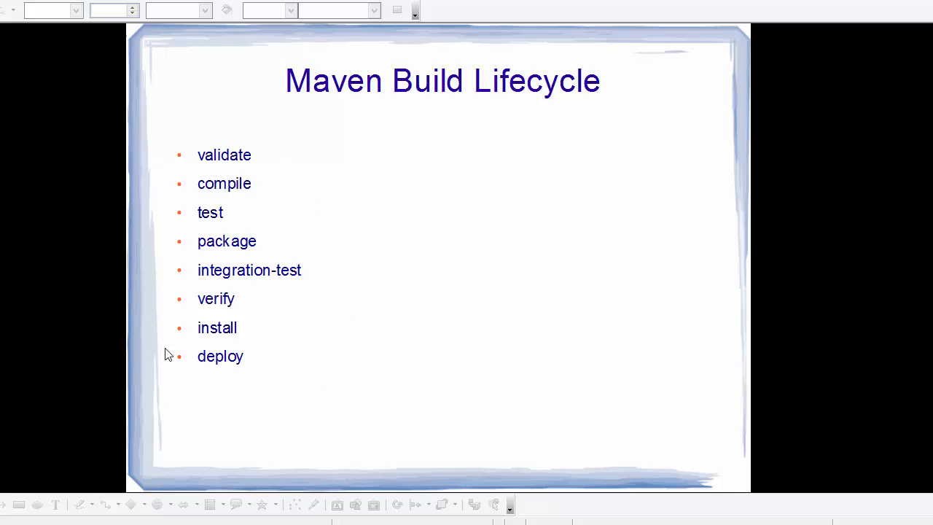
{"action": "mouse_move", "coordinate": [190, 150]}
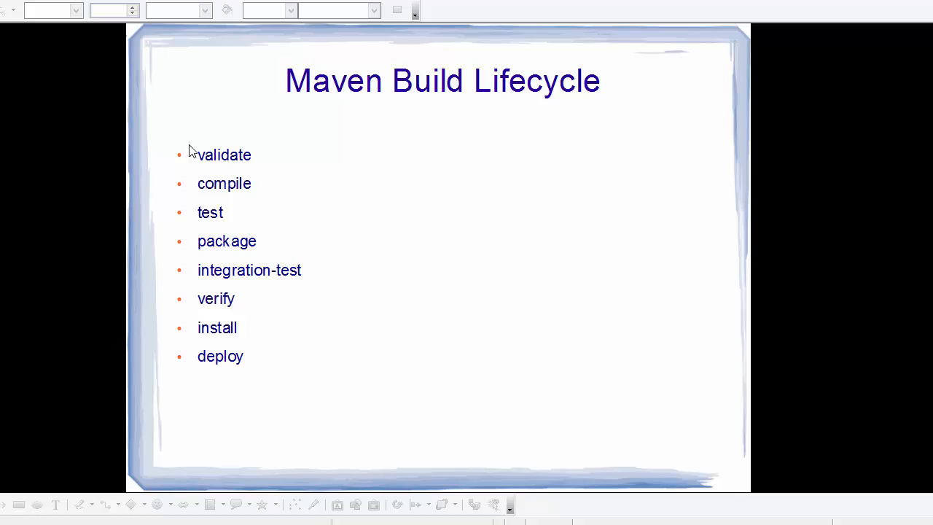
{"action": "mouse_move", "coordinate": [283, 211]}
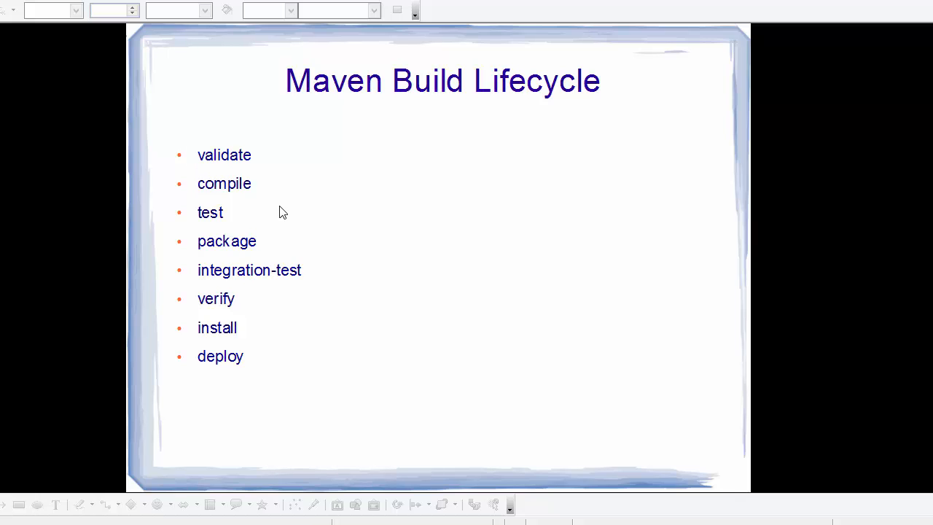
{"action": "mouse_move", "coordinate": [423, 504]}
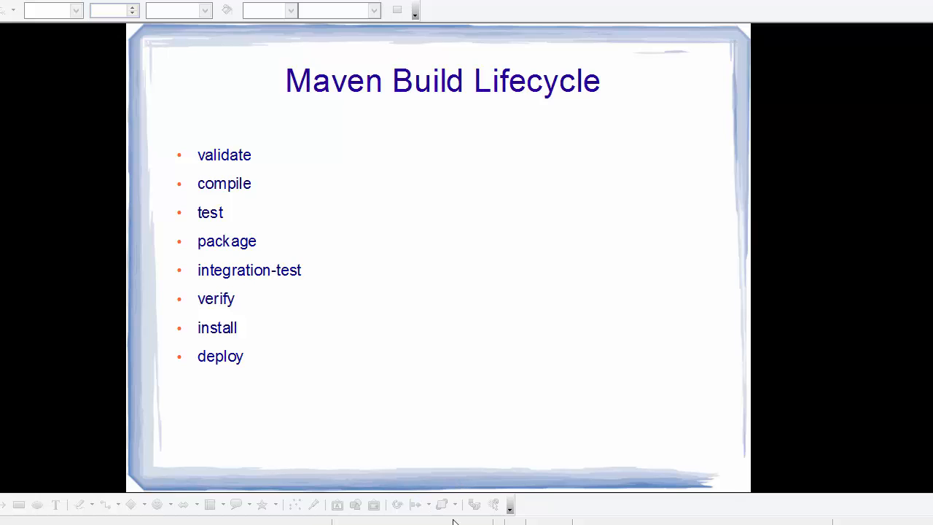
{"action": "mouse_move", "coordinate": [473, 504]}
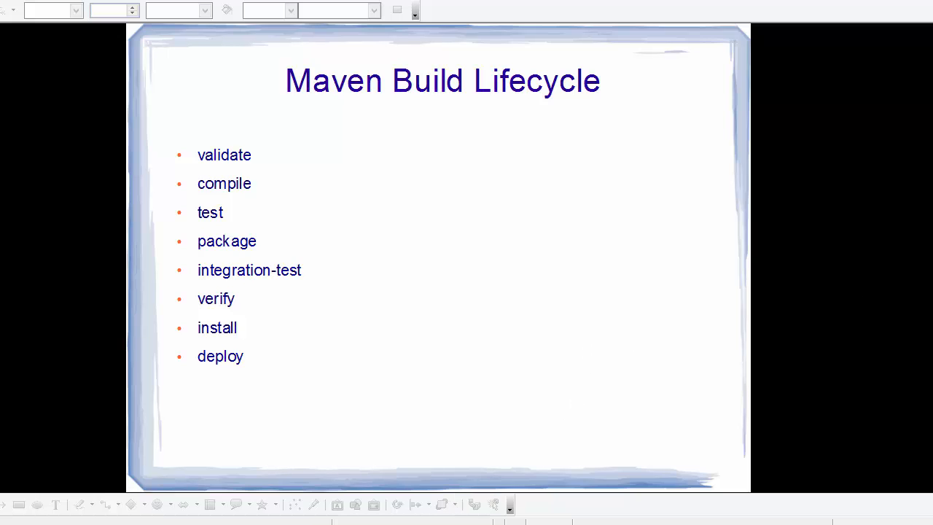
{"action": "mouse_move", "coordinate": [327, 275]}
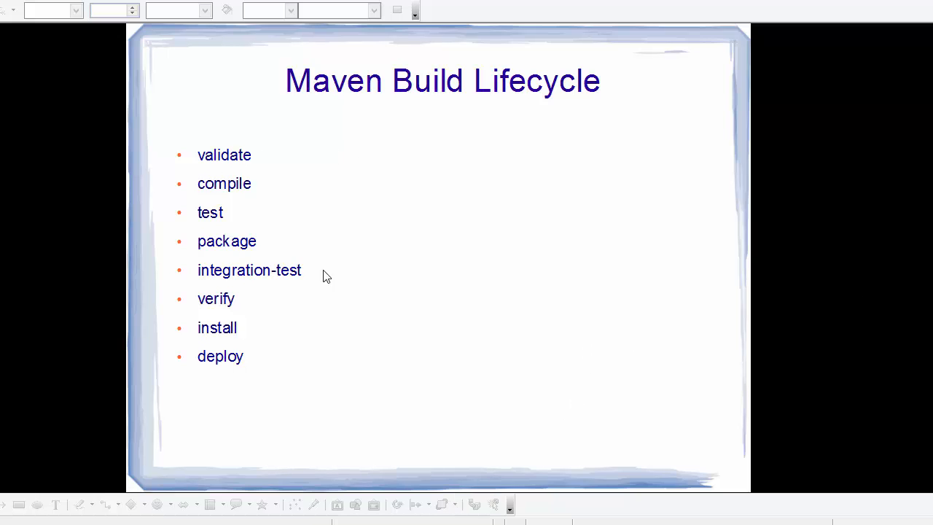
{"action": "mouse_move", "coordinate": [265, 328]}
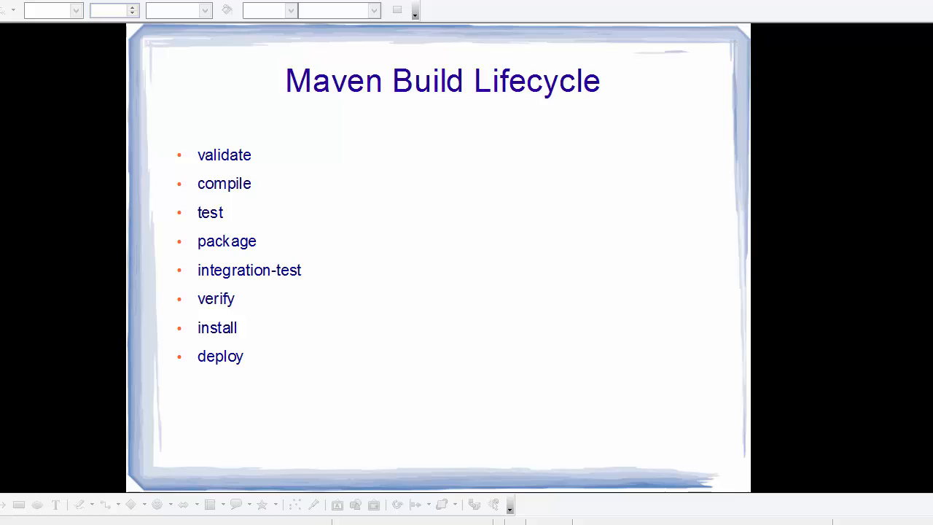
{"action": "mouse_move", "coordinate": [580, 114]}
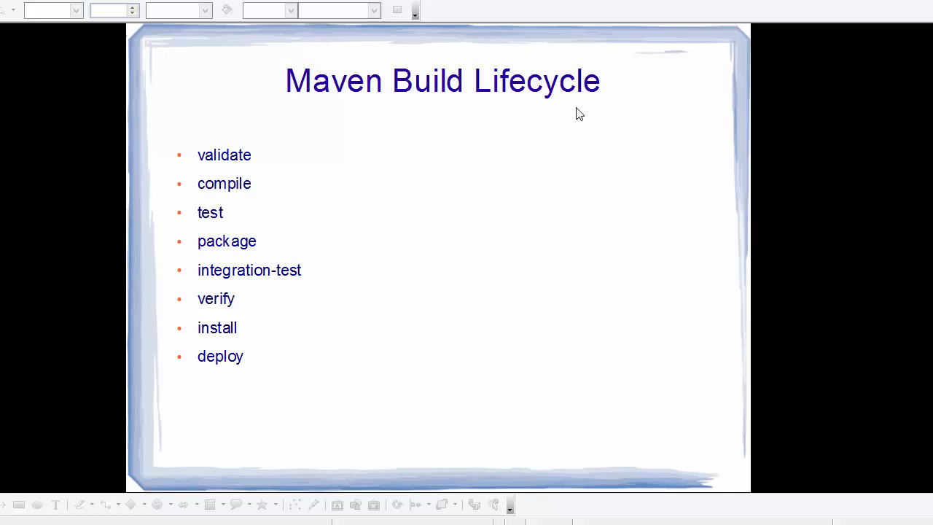
{"action": "mouse_move", "coordinate": [161, 213]}
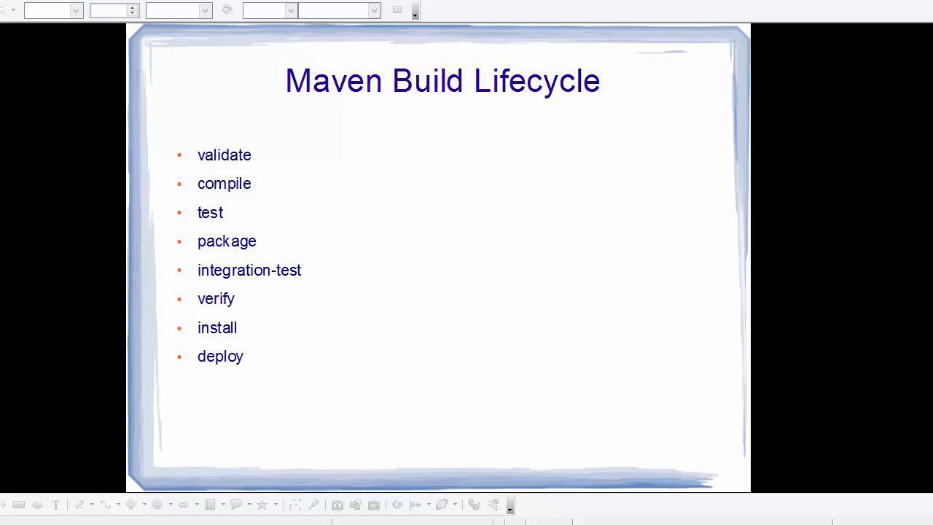
{"action": "mouse_move", "coordinate": [326, 110]}
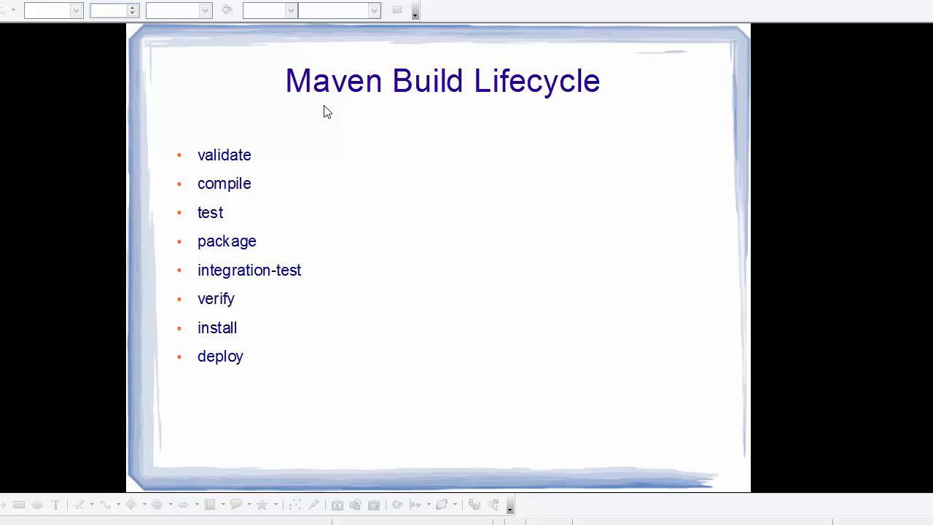
{"action": "mouse_move", "coordinate": [221, 227]}
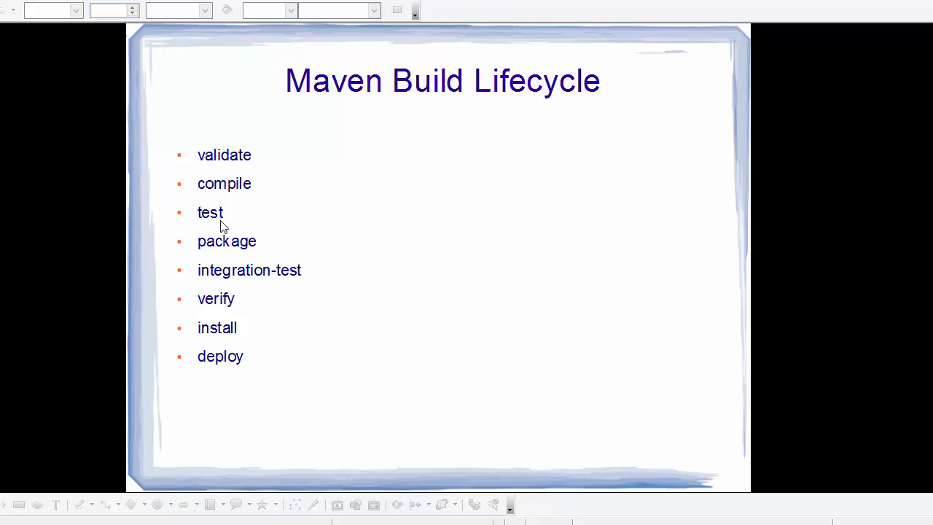
{"action": "mouse_move", "coordinate": [571, 399]}
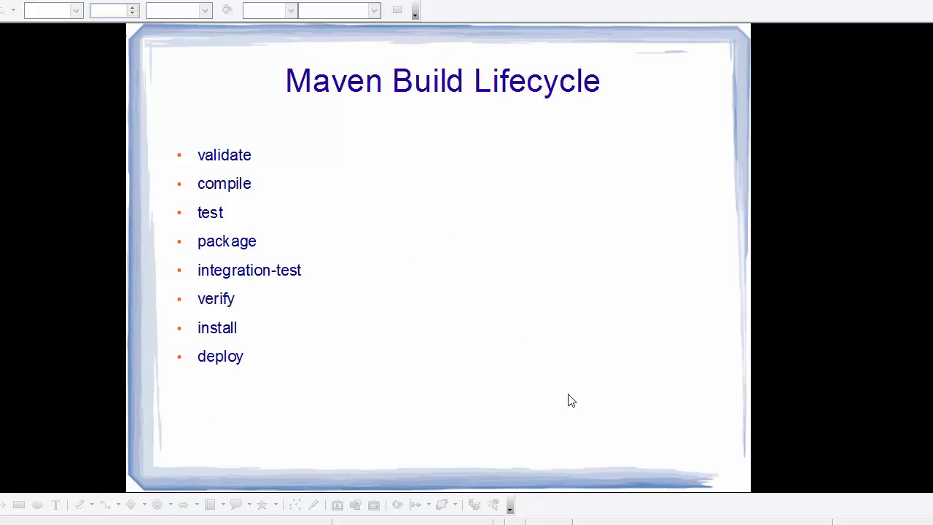